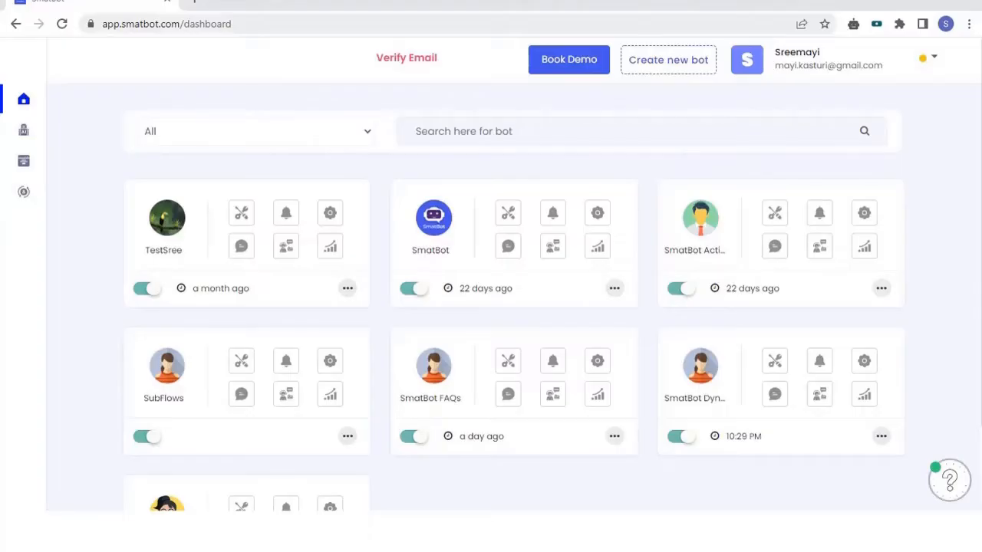
{"action": "mouse_move", "coordinate": [510, 211]}
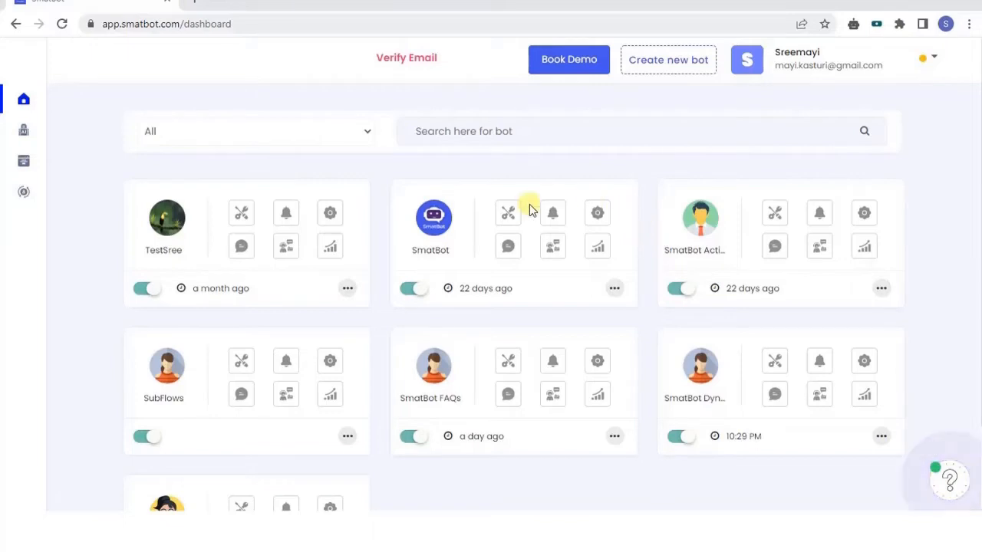
{"action": "mouse_move", "coordinate": [507, 213]}
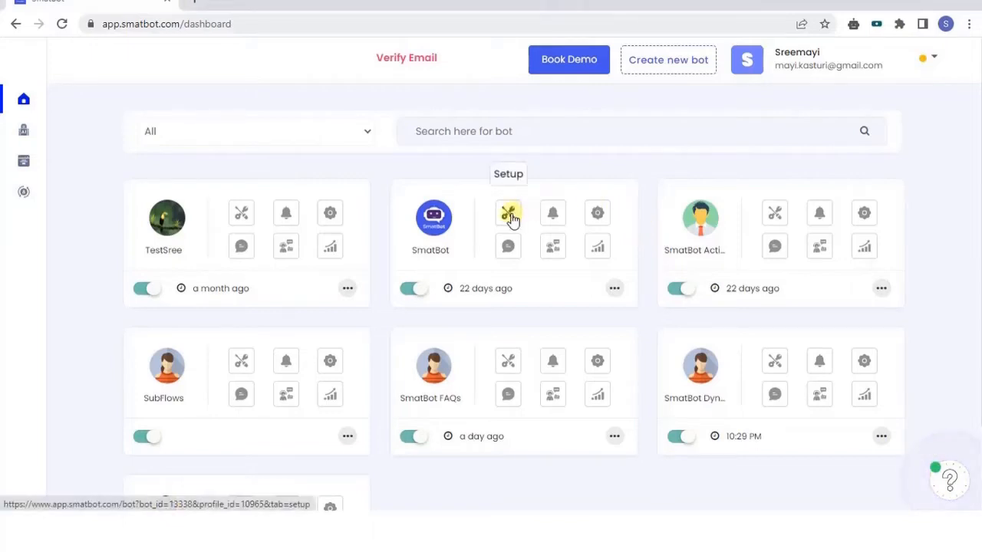
Open the setup area for the bot named SmatBot from the bots dashboard
{"action": "left_click", "coordinate": [507, 214]}
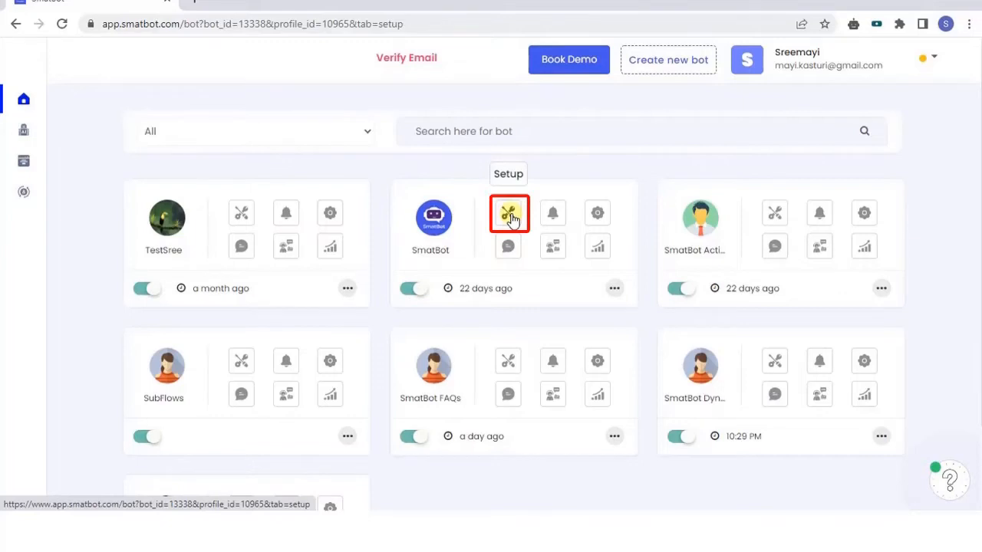
Go to the bot's Install options and choose WhatsApp Installation
{"action": "left_click", "coordinate": [508, 212]}
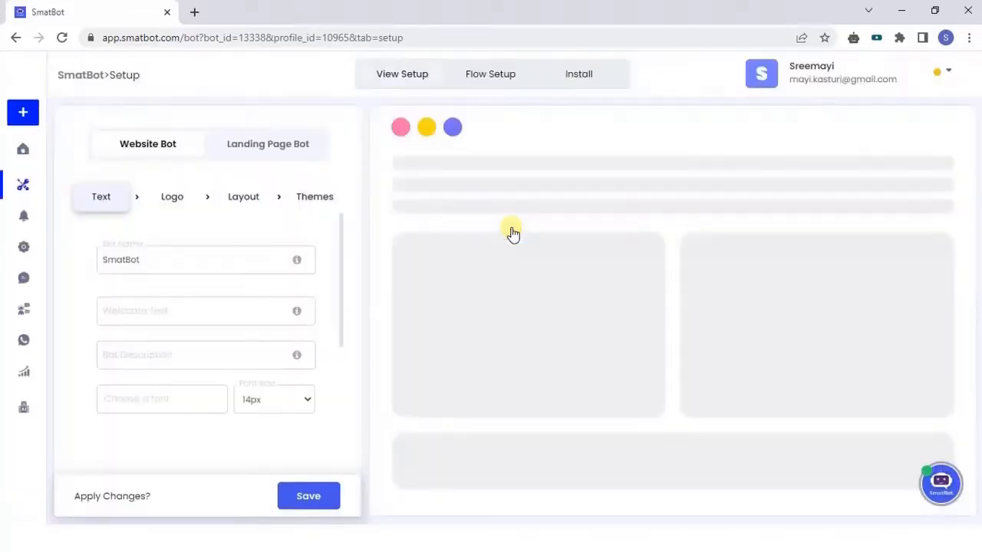
{"action": "left_click", "coordinate": [24, 341]}
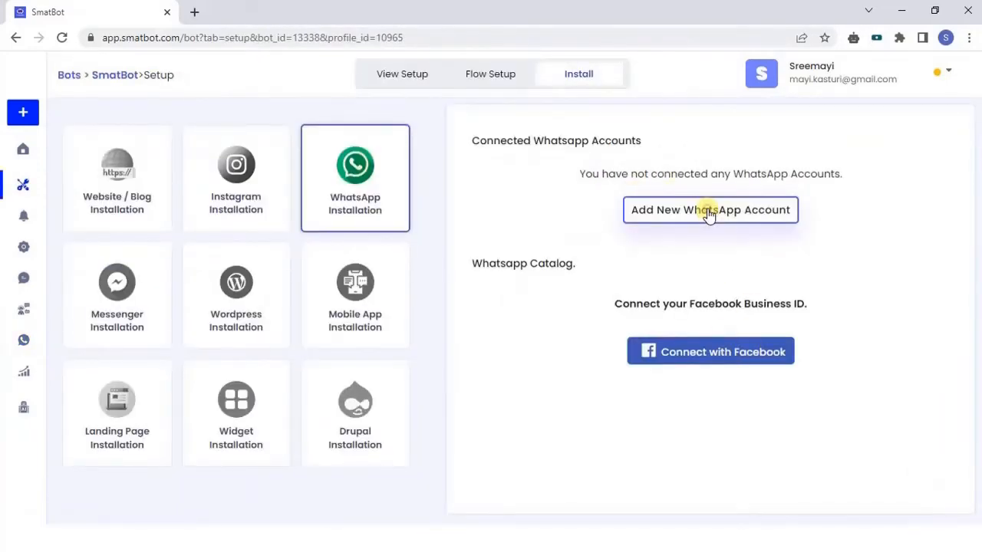
Connect a new 360 Dialog WhatsApp account named SmatBot Test with its phone and token, and save it
{"action": "left_click", "coordinate": [708, 209]}
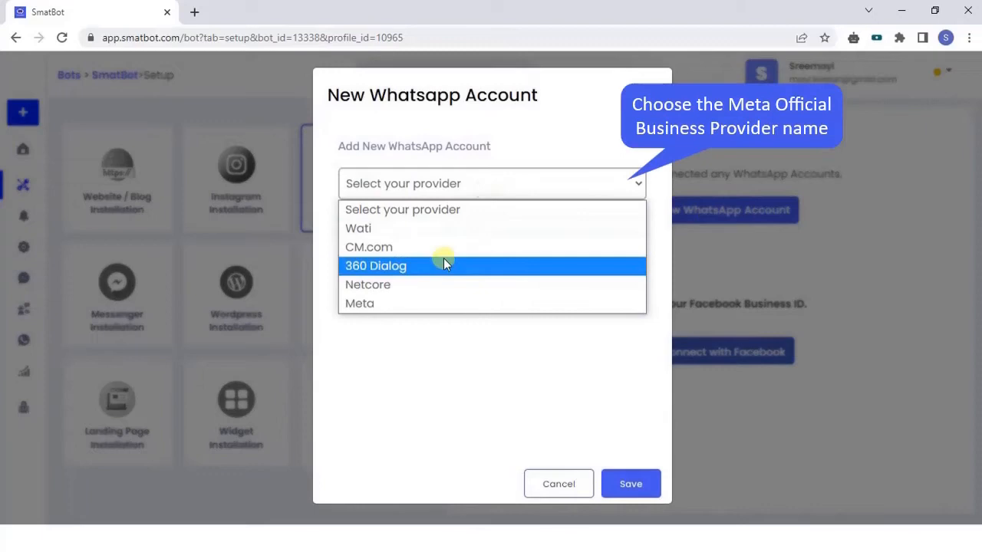
{"action": "left_click", "coordinate": [374, 266]}
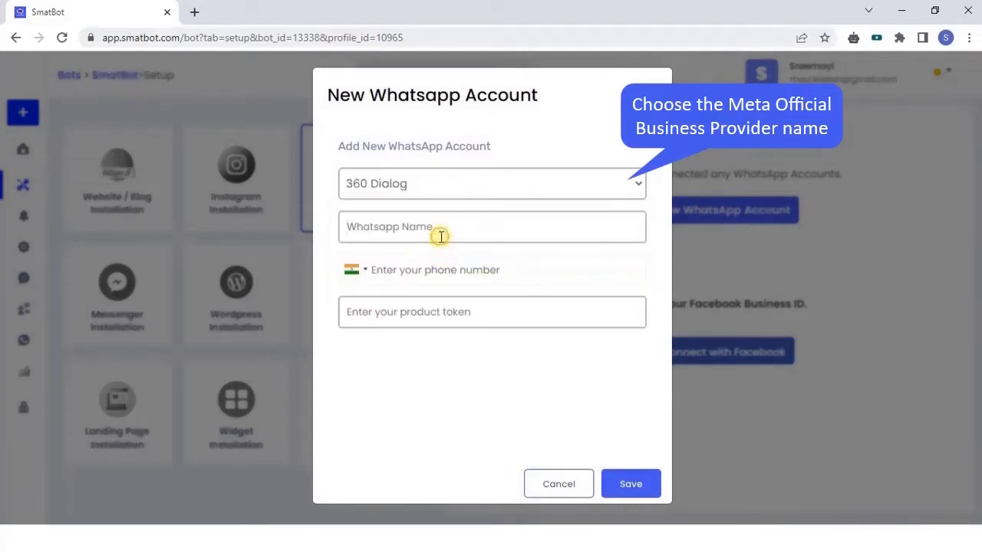
{"action": "type", "text": "SmatBot"}
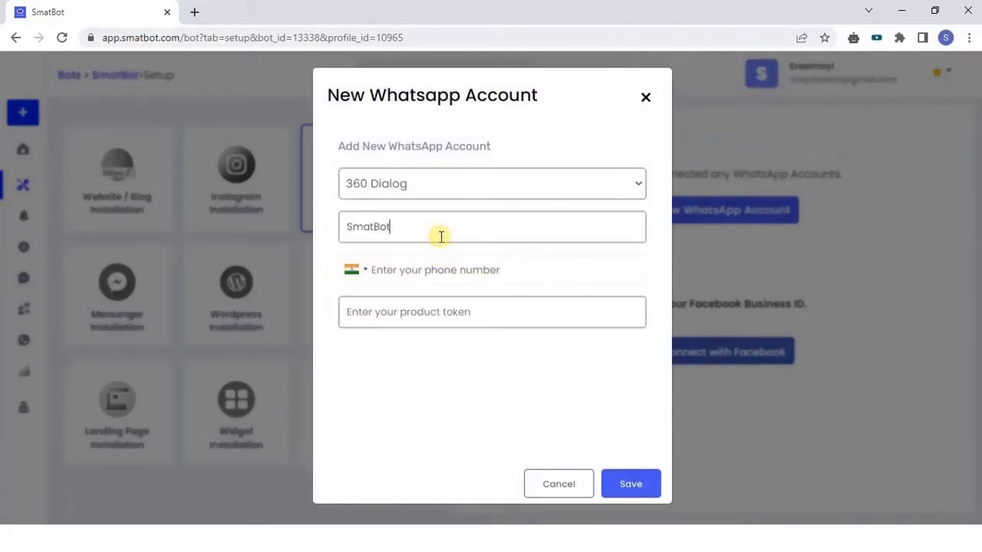
{"action": "type", "text": "Test"}
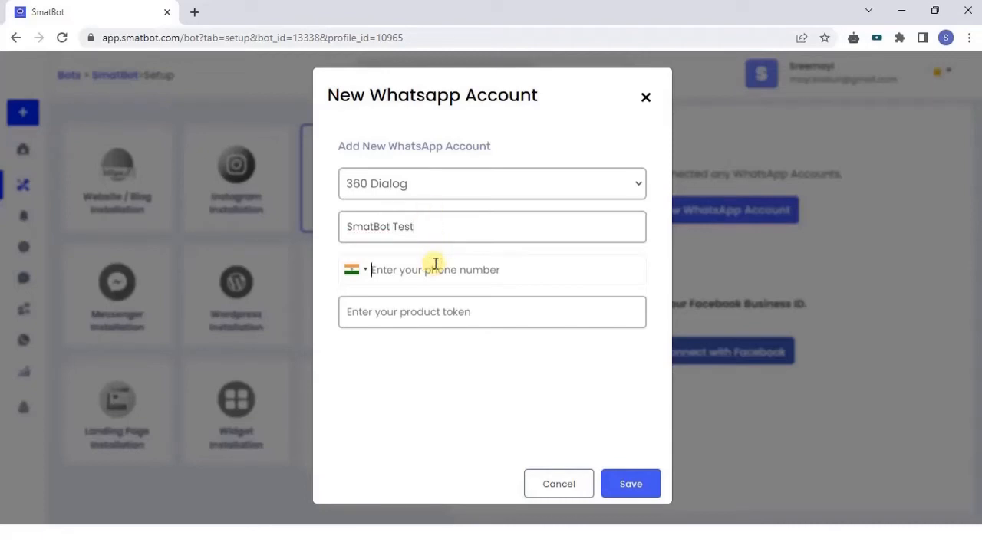
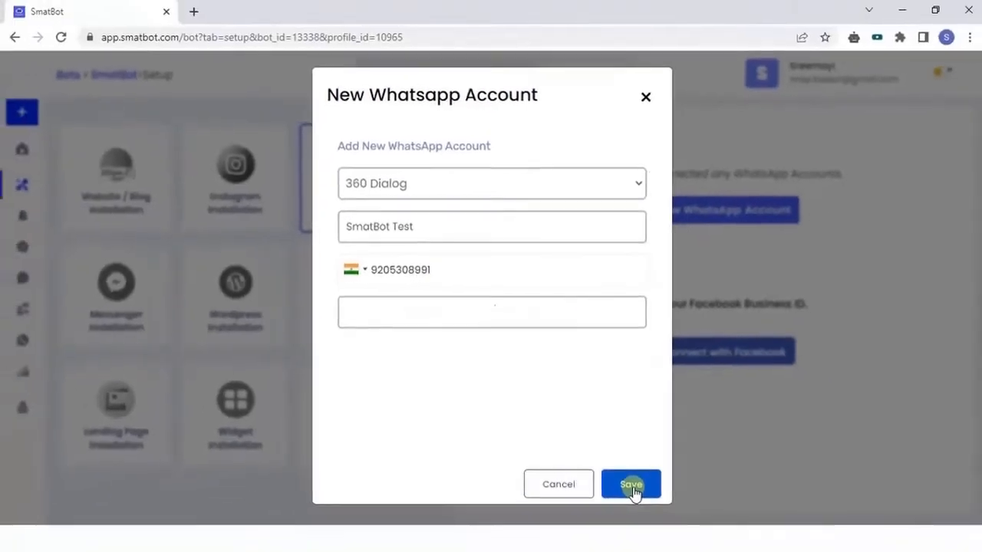
{"action": "left_click", "coordinate": [631, 485]}
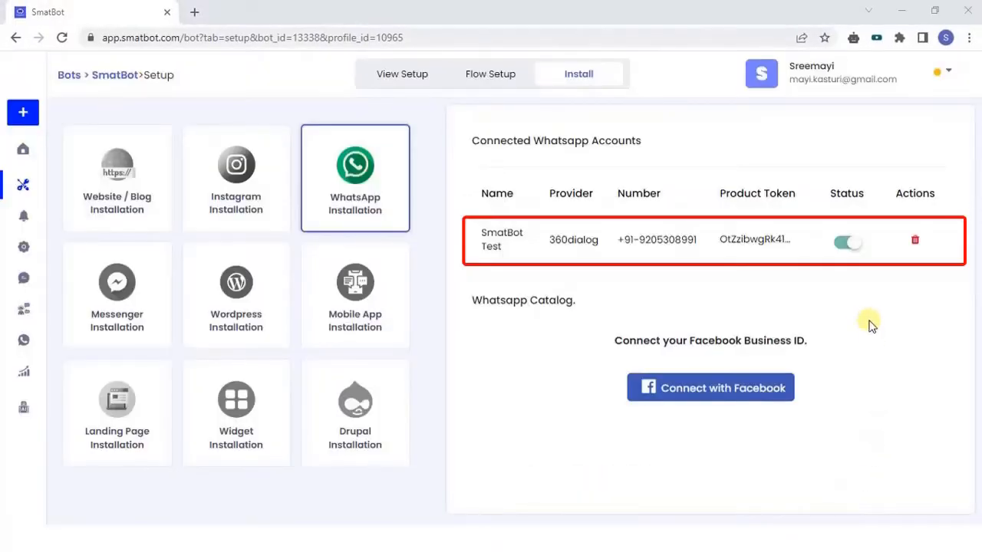
Show the WhatsApp template list under WhatsApp Template Messages > Create Templates
{"action": "left_click", "coordinate": [23, 341]}
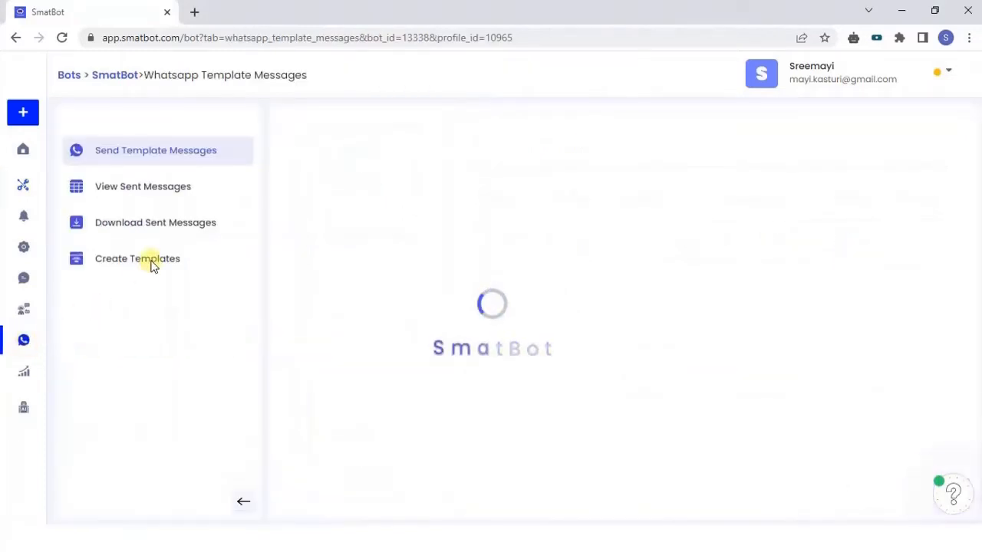
{"action": "left_click", "coordinate": [138, 257]}
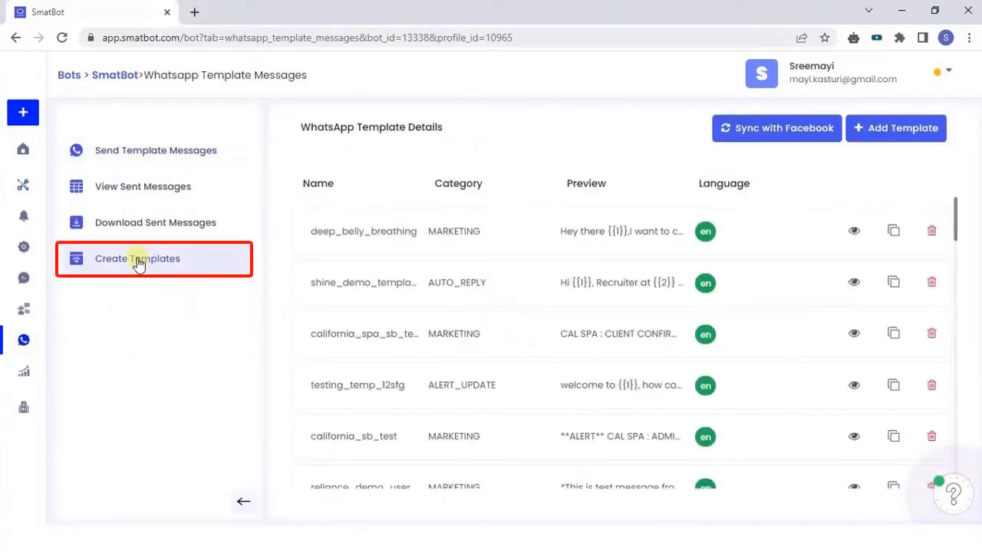
Start a lost_leads template: Marketing, English, image header, body "Hey {{1}}, We missed you last time!"
{"action": "left_click", "coordinate": [138, 257]}
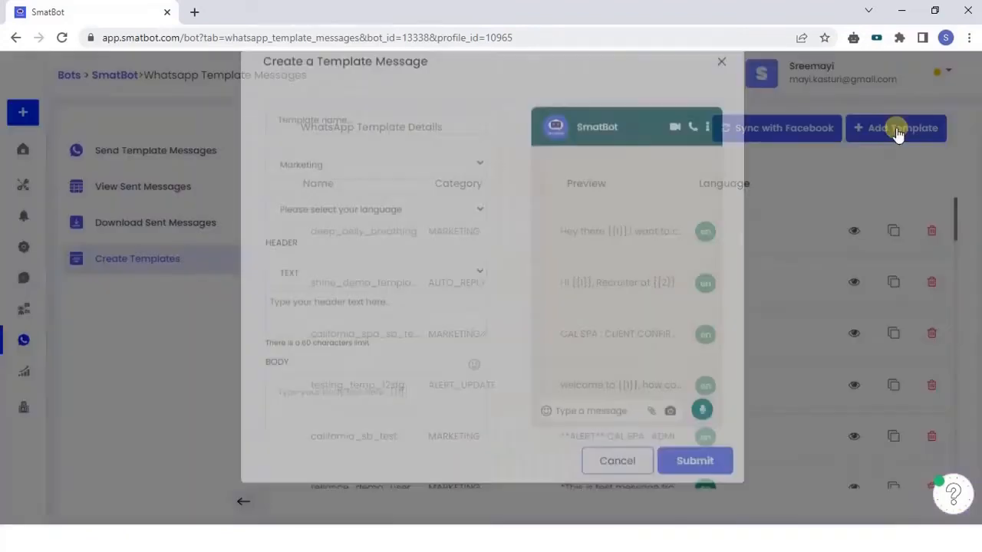
{"action": "type", "text": "lost_lea"}
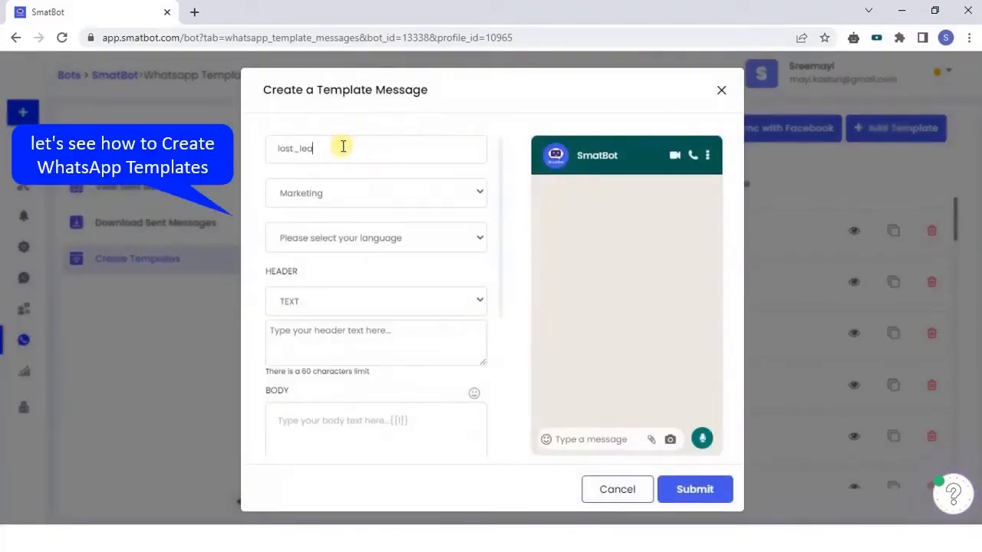
{"action": "left_click", "coordinate": [376, 193]}
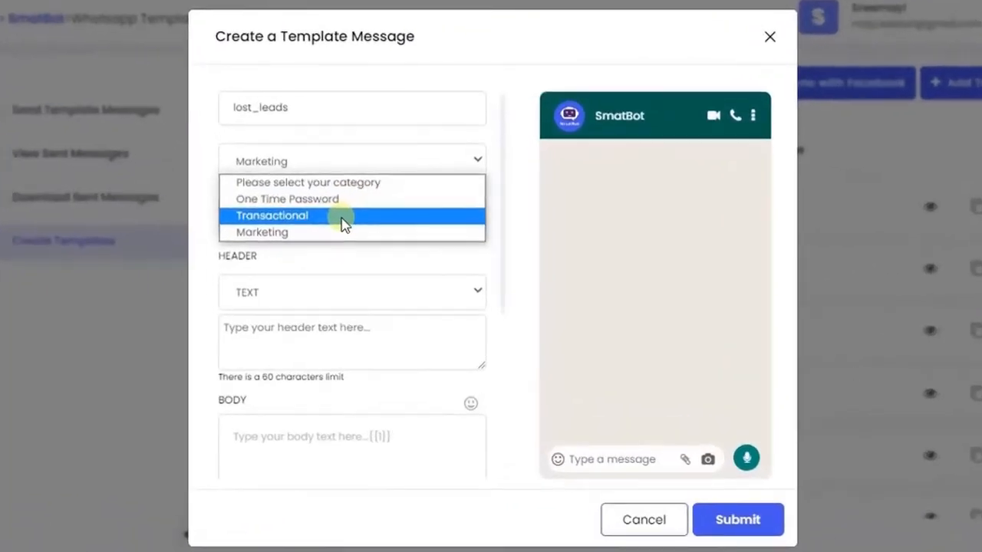
{"action": "mouse_move", "coordinate": [337, 233]}
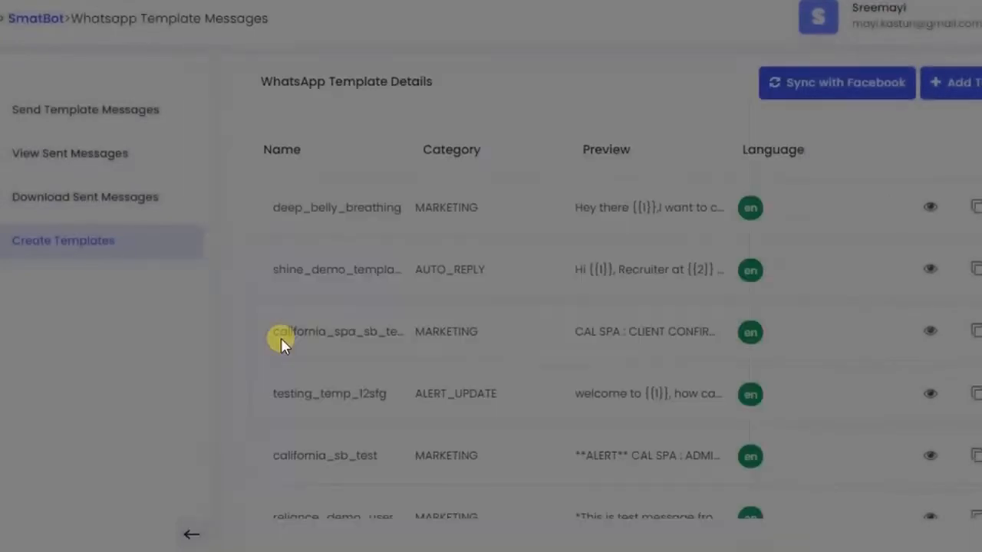
{"action": "left_click", "coordinate": [63, 239]}
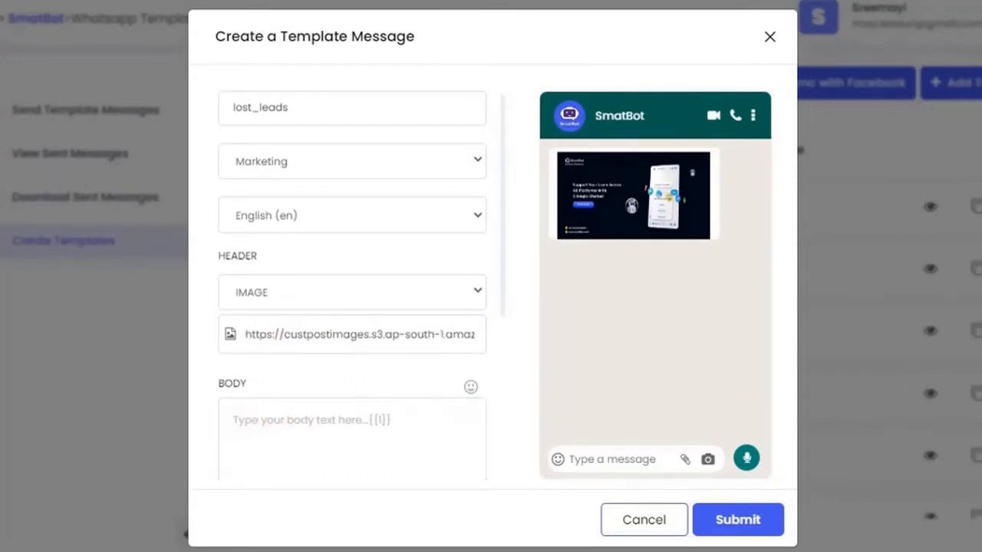
{"action": "type", "text": "Hey {{1}},"}
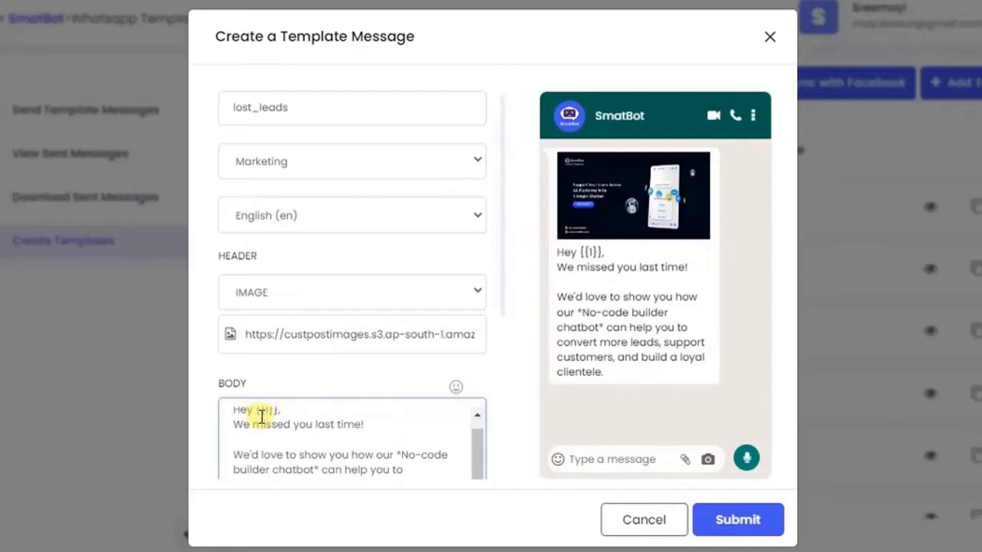
{"action": "scroll", "scroll_direction": "down", "scroll_amount": 3}
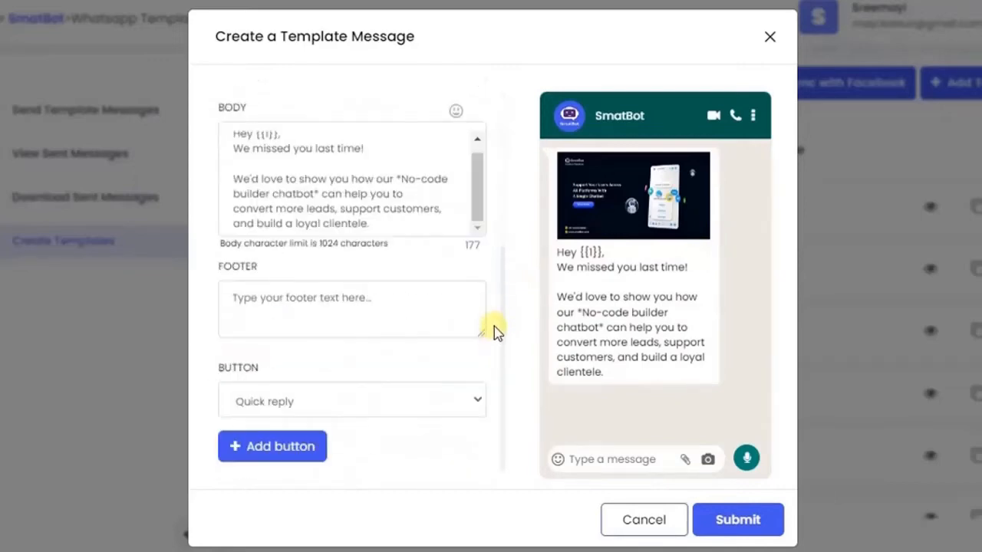
Add a call-to-action URL button labelled Start Free Trial linking to the SmatBot signup page
{"action": "left_click", "coordinate": [352, 400]}
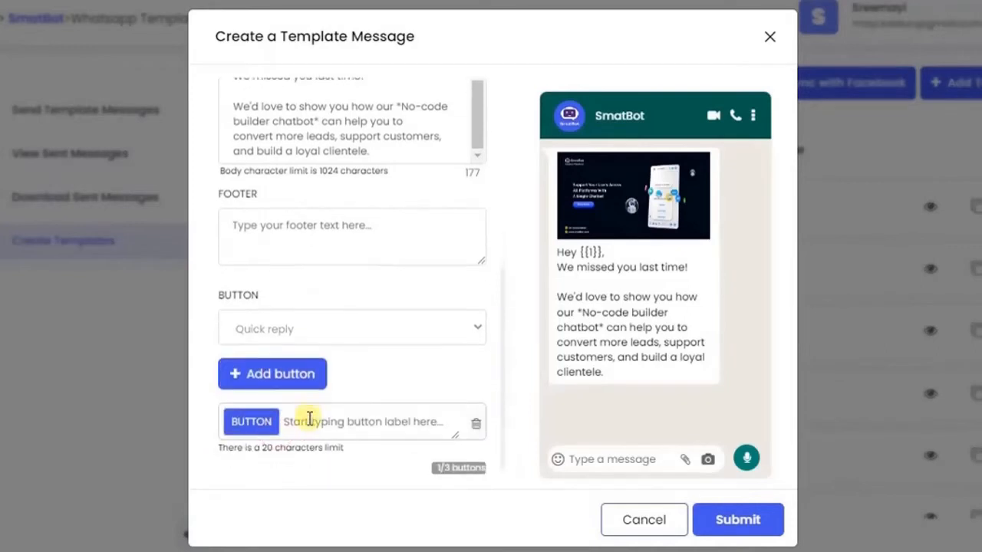
{"action": "mouse_move", "coordinate": [323, 423]}
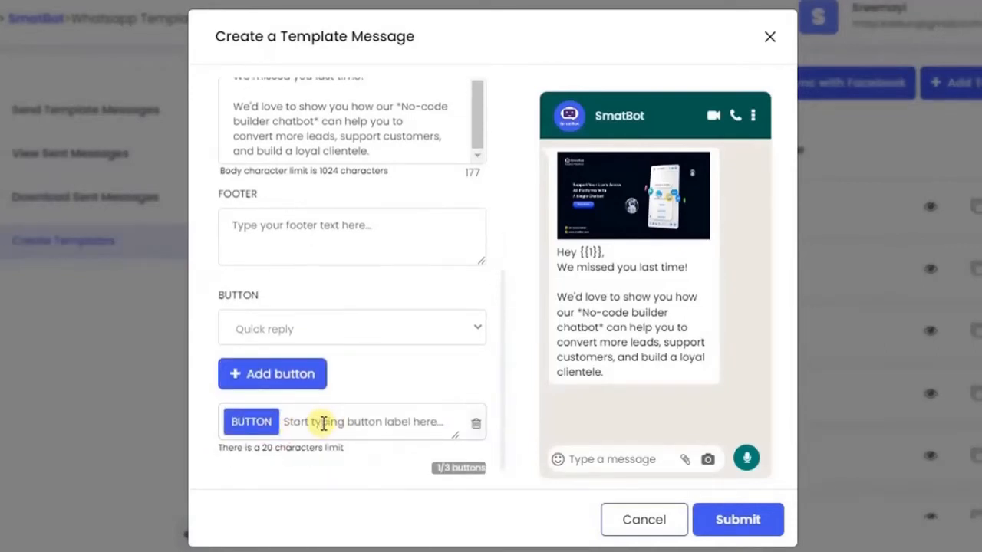
{"action": "type", "text": "Free Trial"}
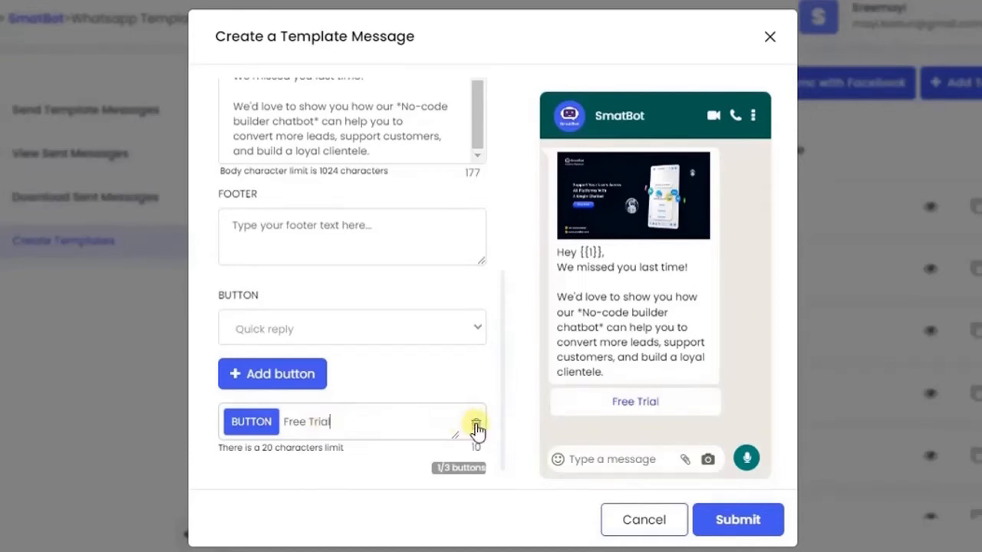
{"action": "left_click", "coordinate": [475, 422]}
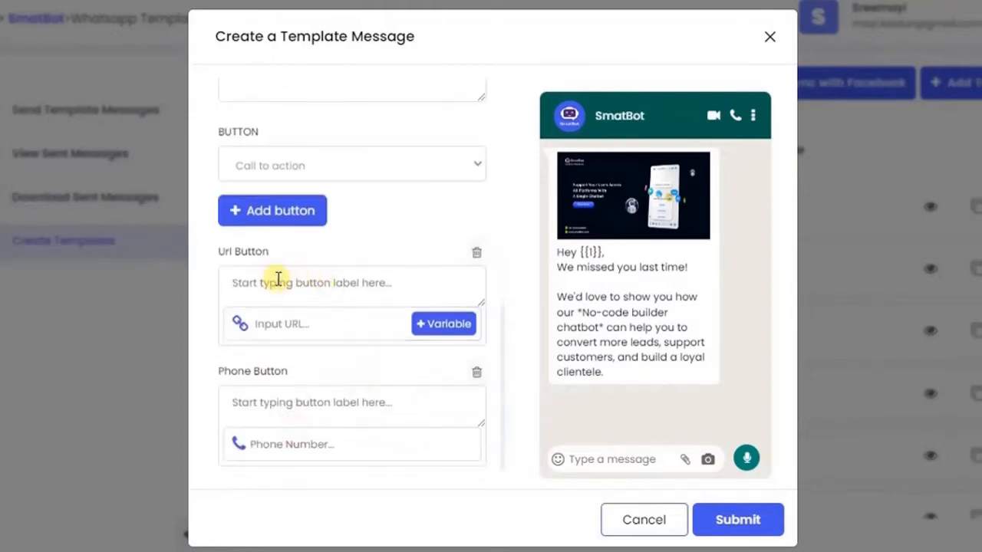
{"action": "type", "text": "Start Fr"}
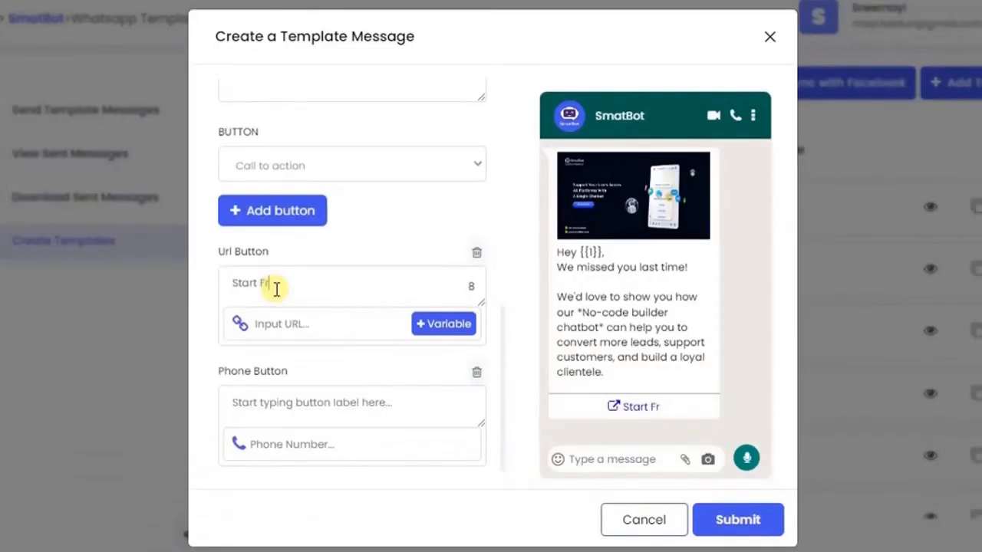
{"action": "left_click", "coordinate": [645, 519]}
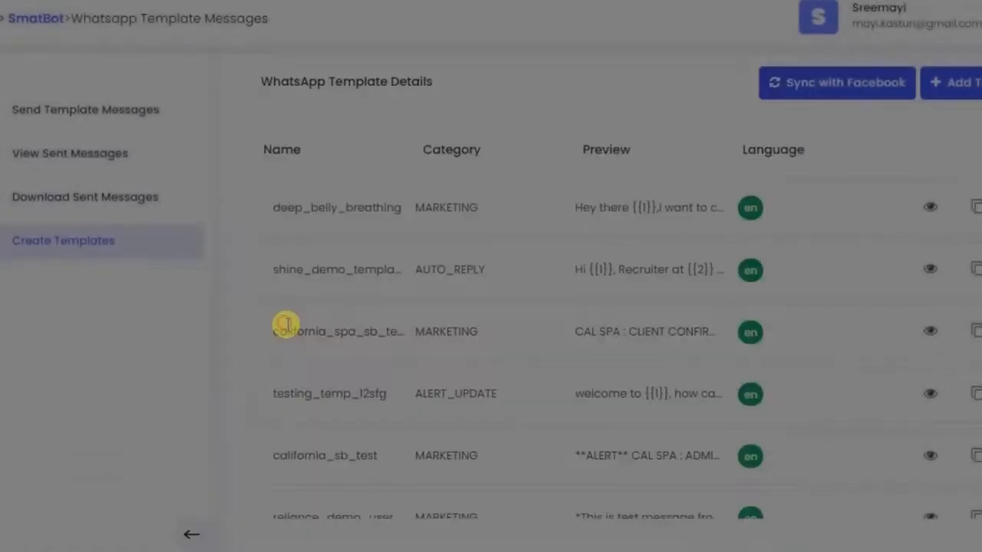
{"action": "left_click", "coordinate": [63, 239]}
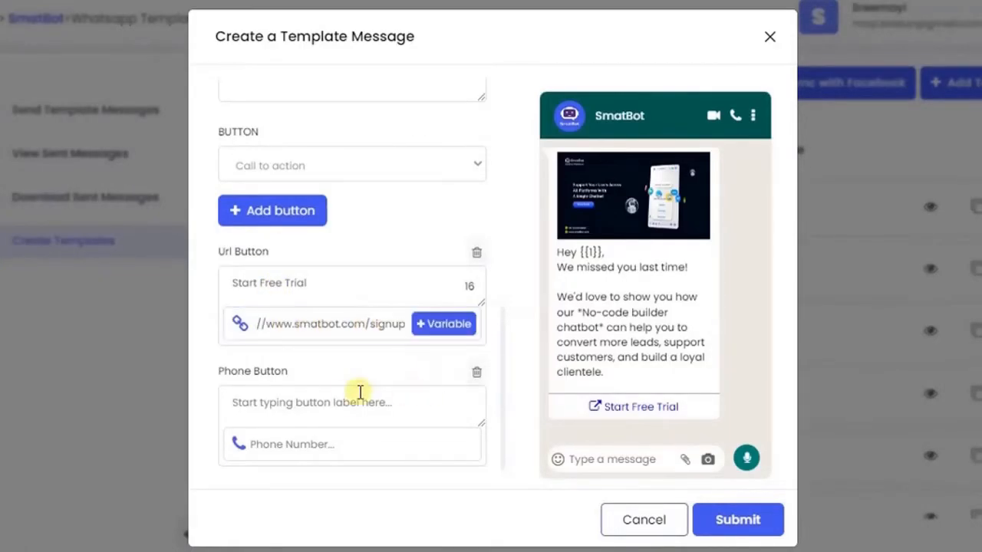
{"action": "type", "text": "Call us"}
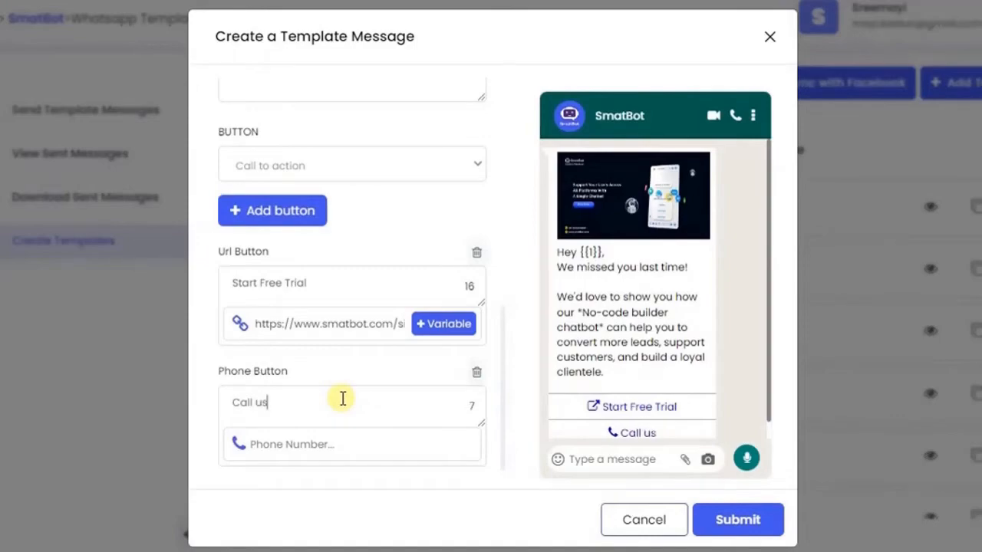
{"action": "left_click", "coordinate": [353, 445]}
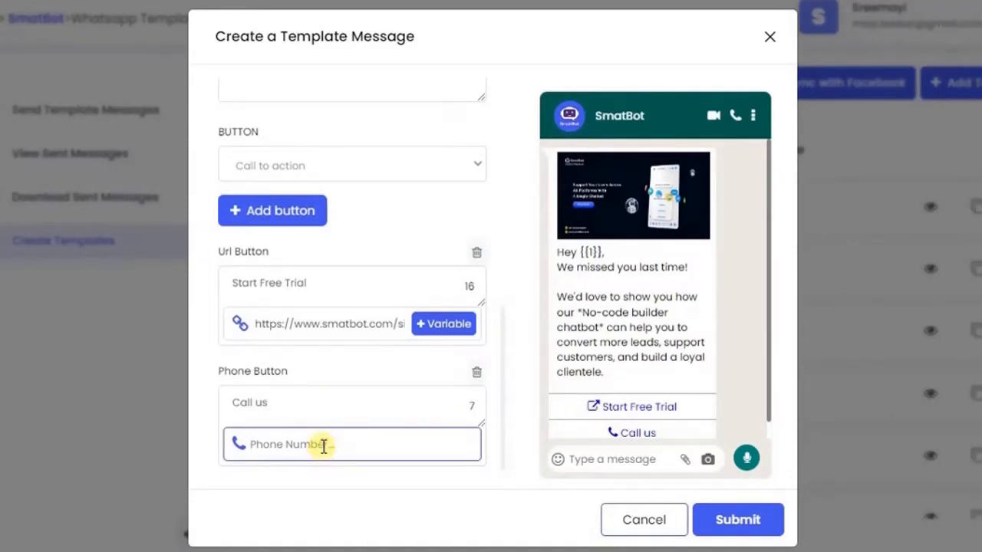
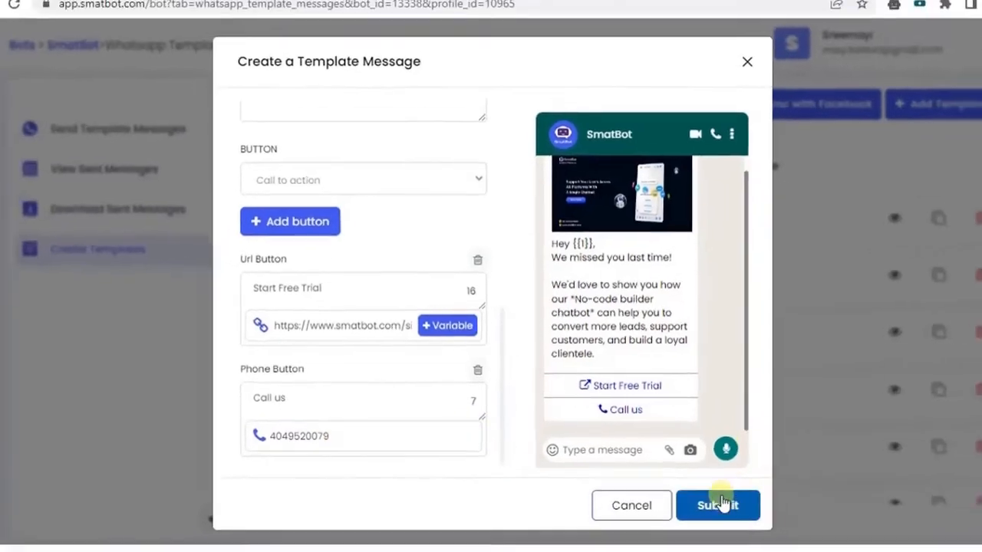
Submit the template, find lost_leads in the template details list, and go to Send Template Messages
{"action": "left_click", "coordinate": [718, 505]}
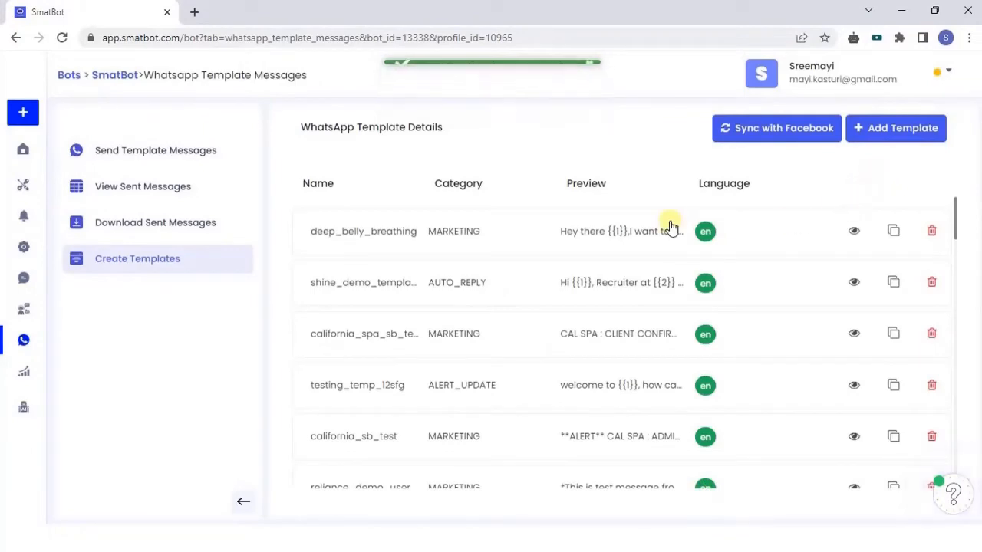
{"action": "scroll", "scroll_direction": "down", "scroll_amount": 3}
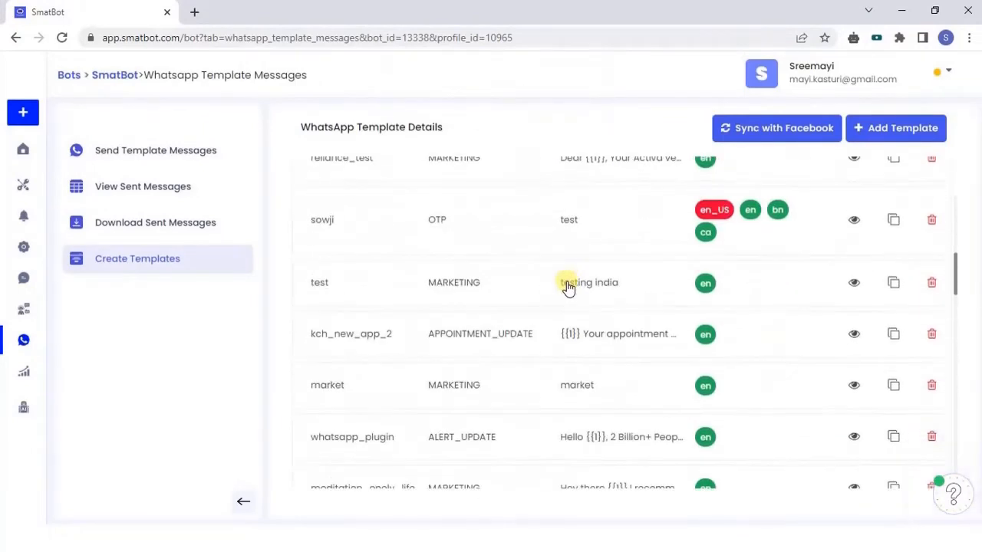
{"action": "scroll", "scroll_direction": "down", "scroll_amount": 3}
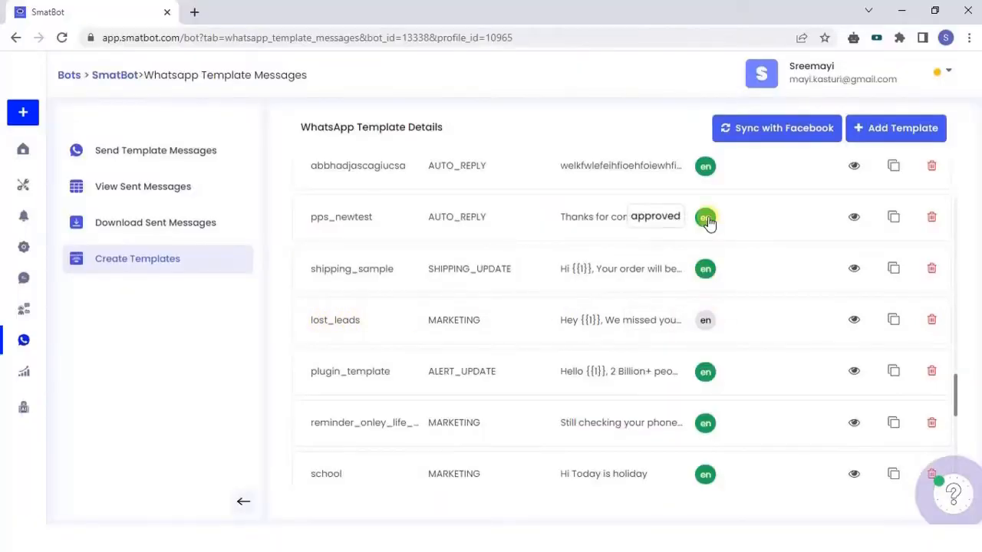
{"action": "scroll", "scroll_direction": "down", "scroll_amount": 3}
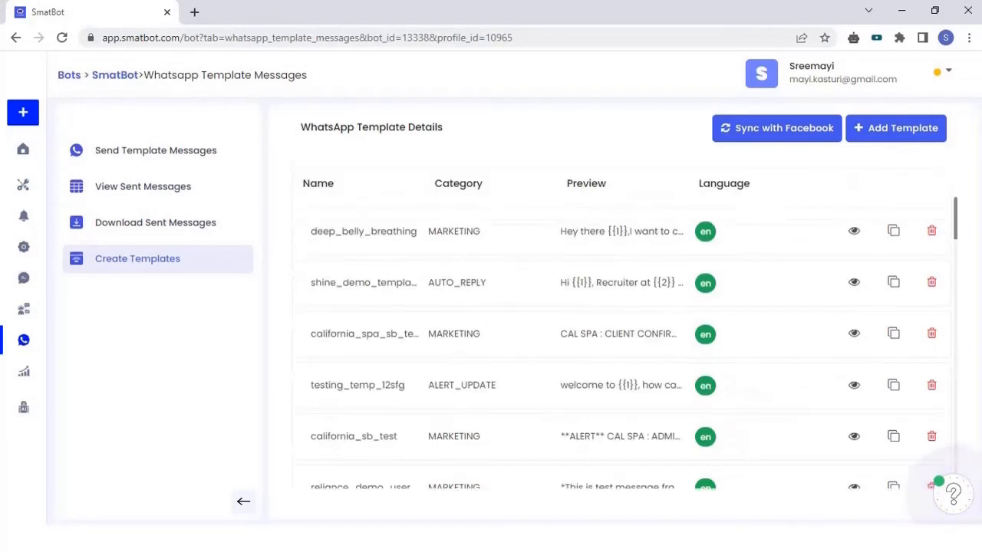
{"action": "left_click", "coordinate": [156, 150]}
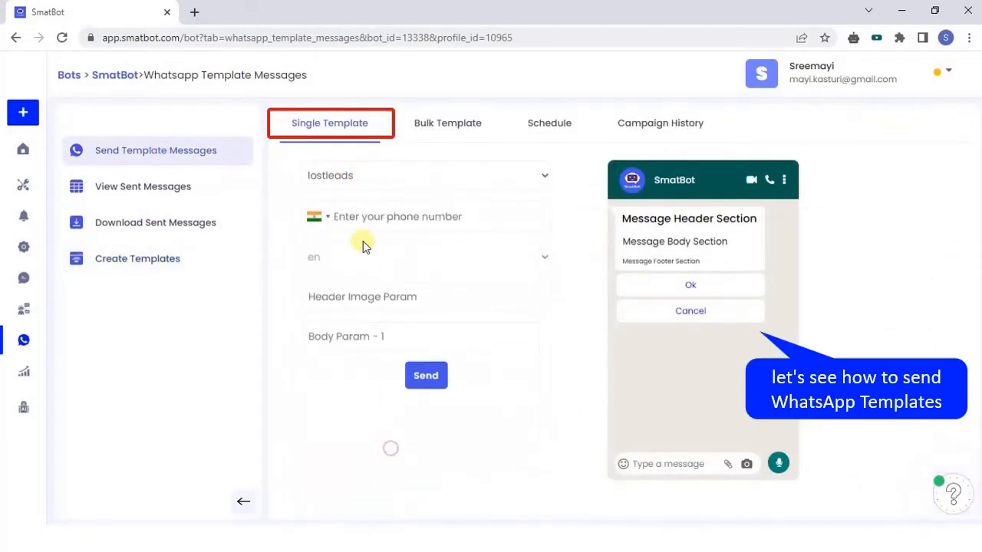
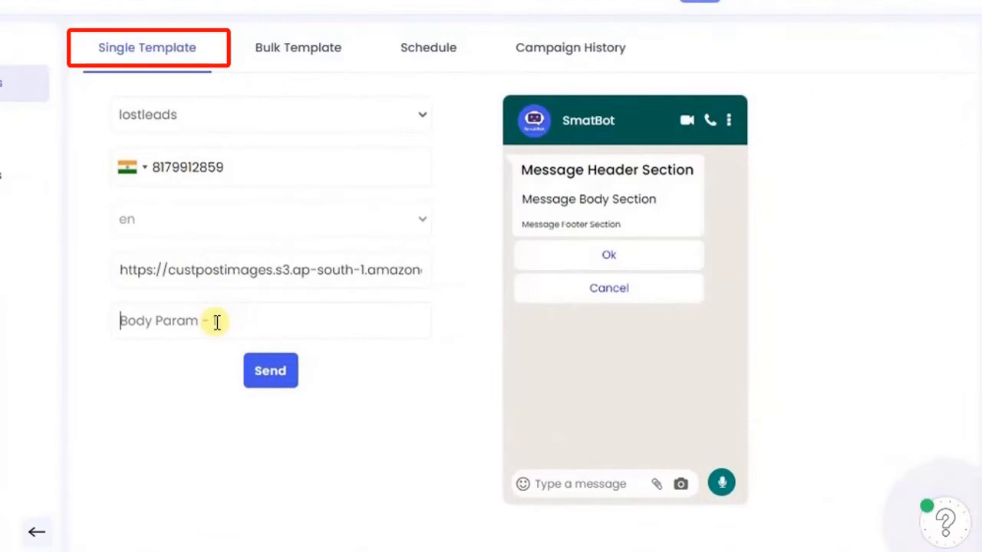
{"action": "type", "text": "Sreemayi"}
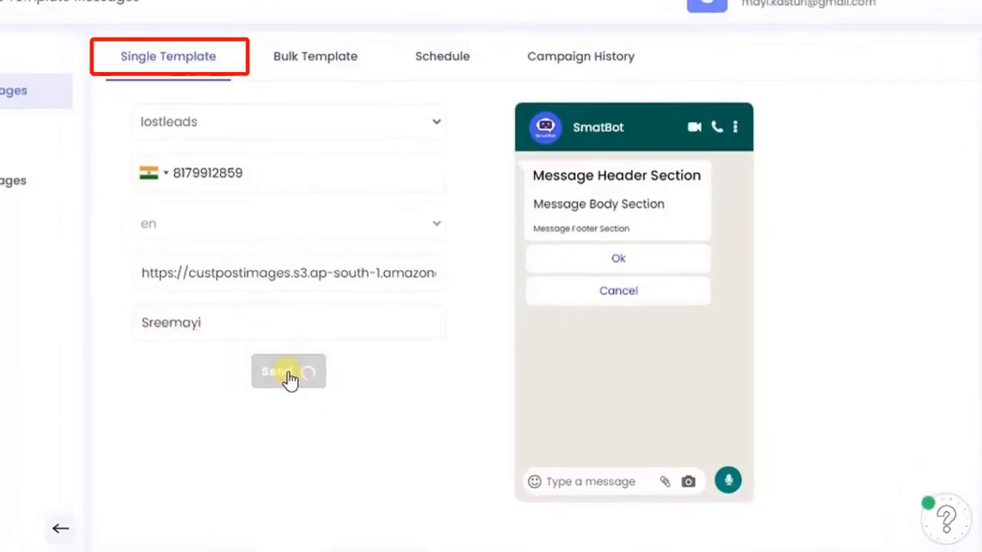
{"action": "left_click", "coordinate": [289, 371]}
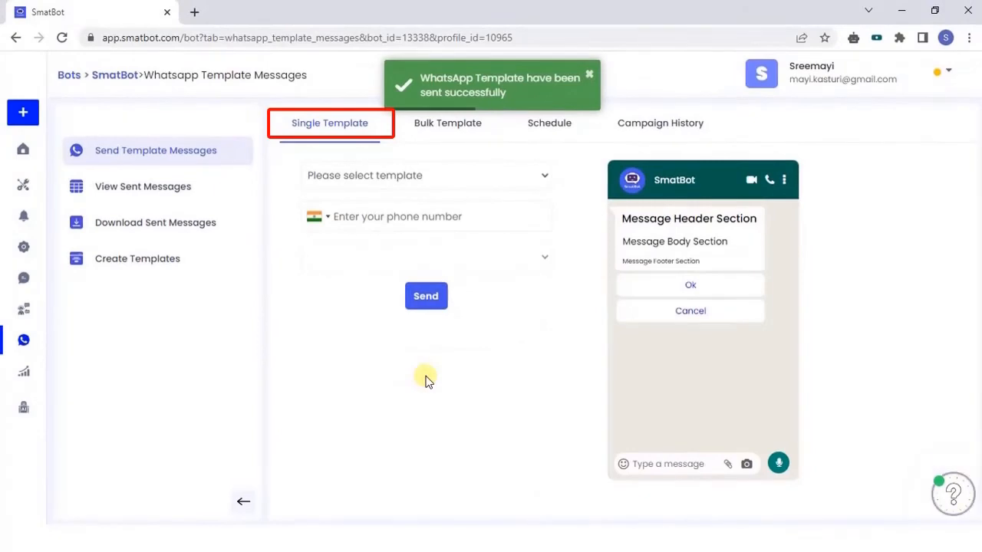
{"action": "left_click", "coordinate": [448, 123]}
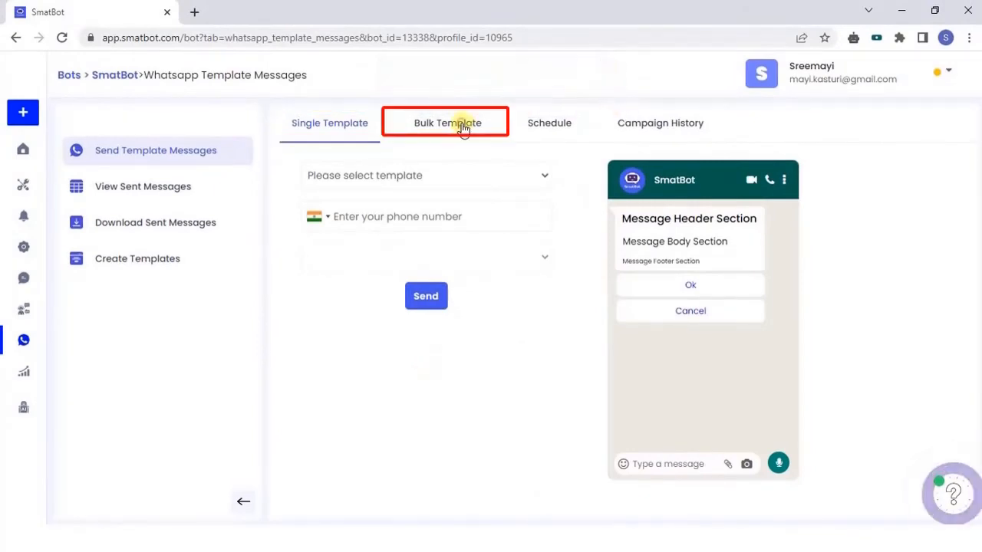
Send the template in bulk using Bulk WhatsApp Template Message.csv, confirmed successful
{"action": "left_click", "coordinate": [447, 123]}
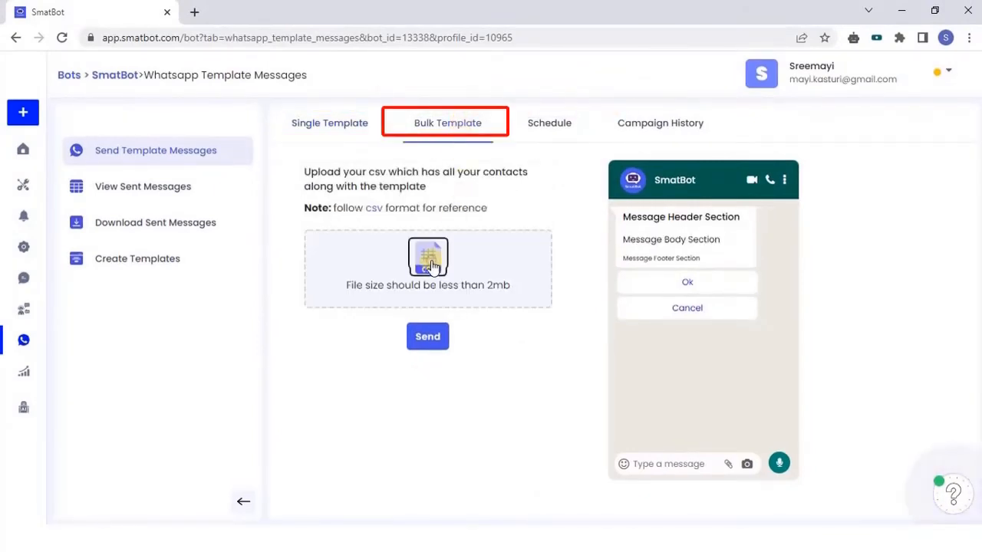
{"action": "left_click", "coordinate": [426, 258]}
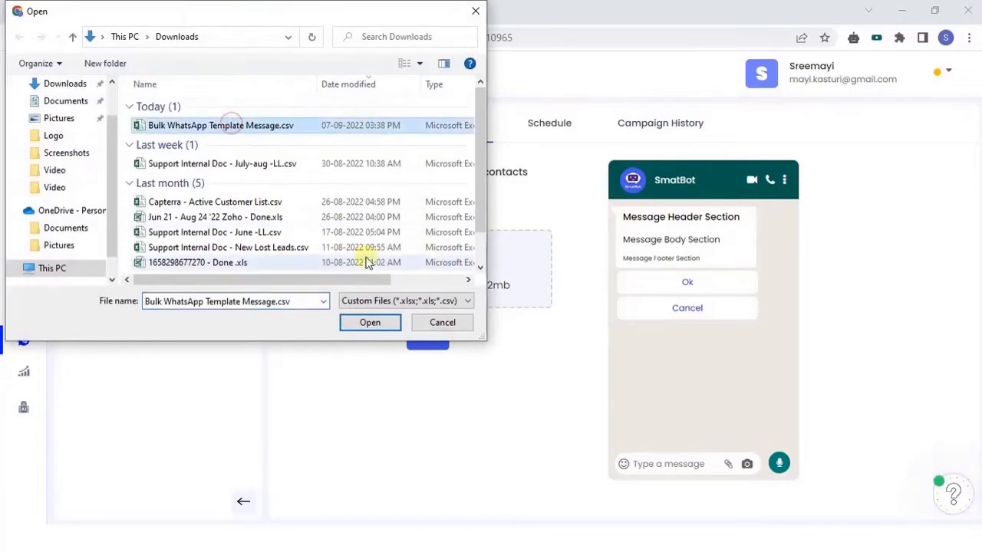
{"action": "left_click", "coordinate": [368, 323]}
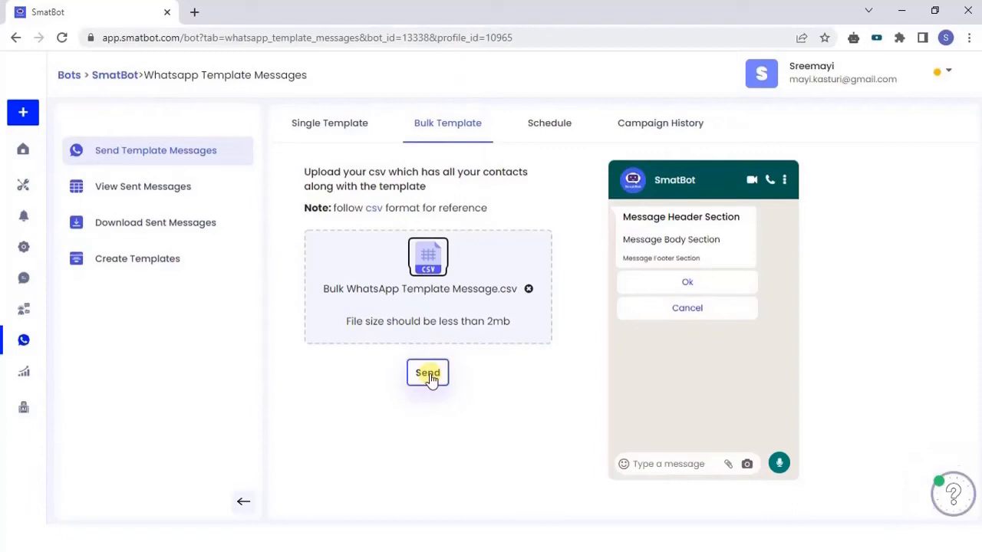
{"action": "left_click", "coordinate": [426, 373]}
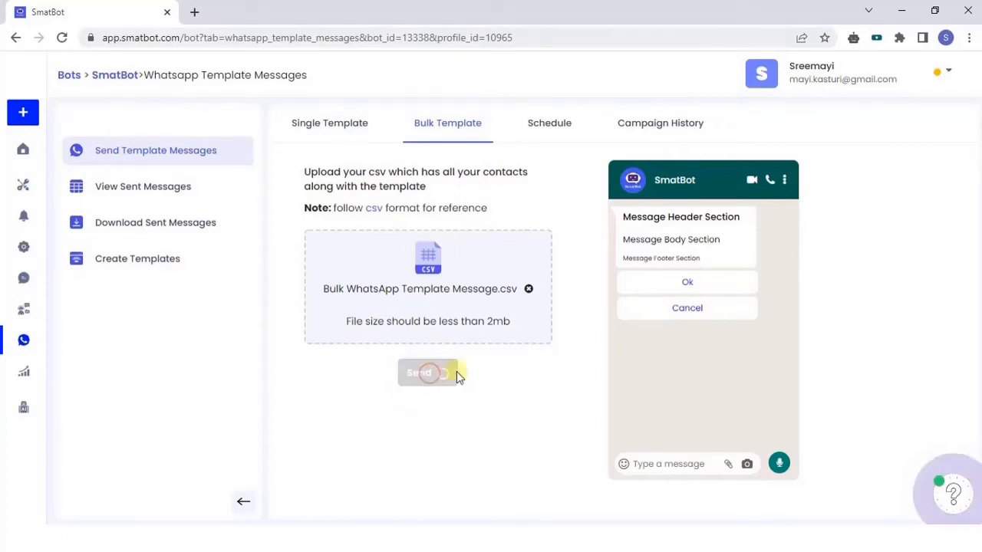
{"action": "left_click", "coordinate": [426, 372]}
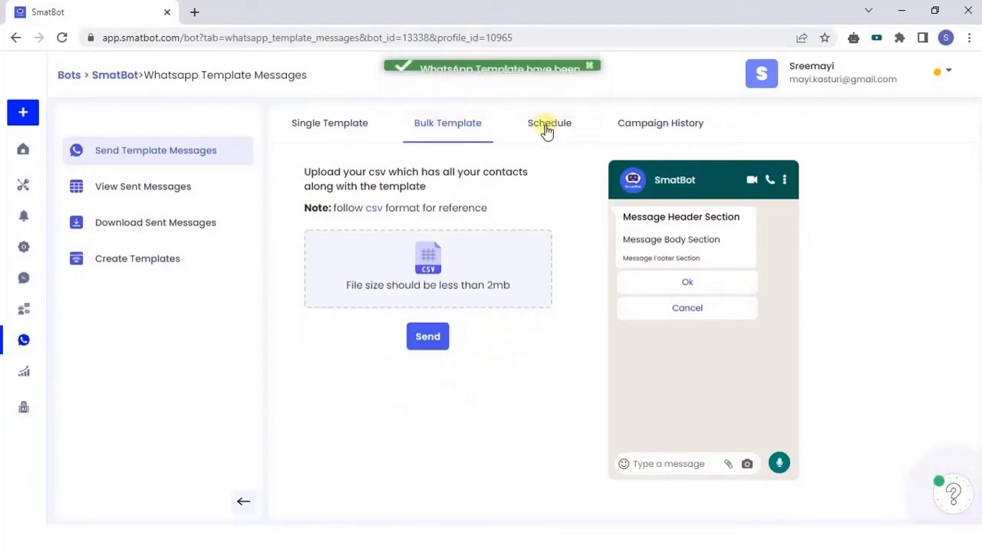
{"action": "left_click", "coordinate": [550, 122]}
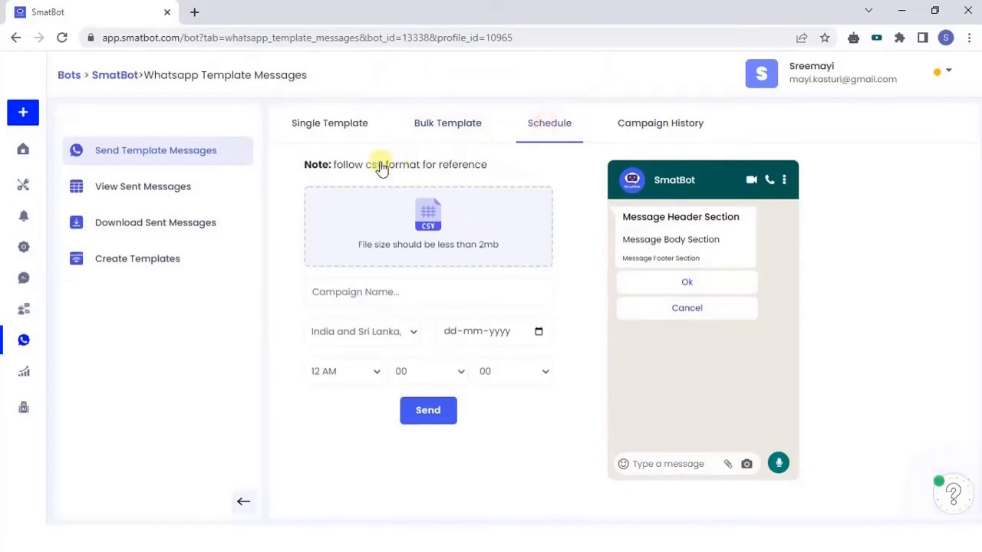
{"action": "mouse_move", "coordinate": [428, 222]}
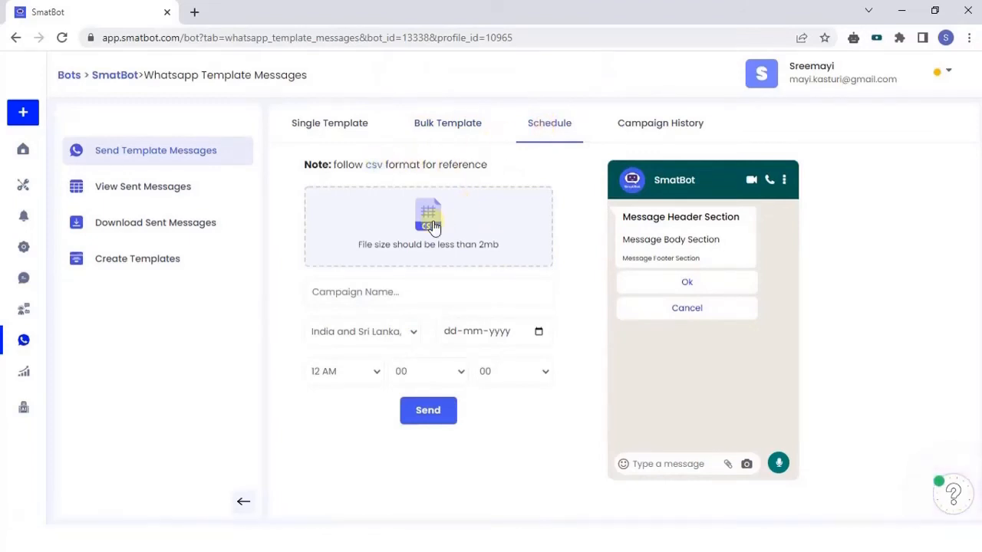
Name the campaign lostleads and schedule it for 14-09-2022 at 01 AM
{"action": "type", "text": "lostle"}
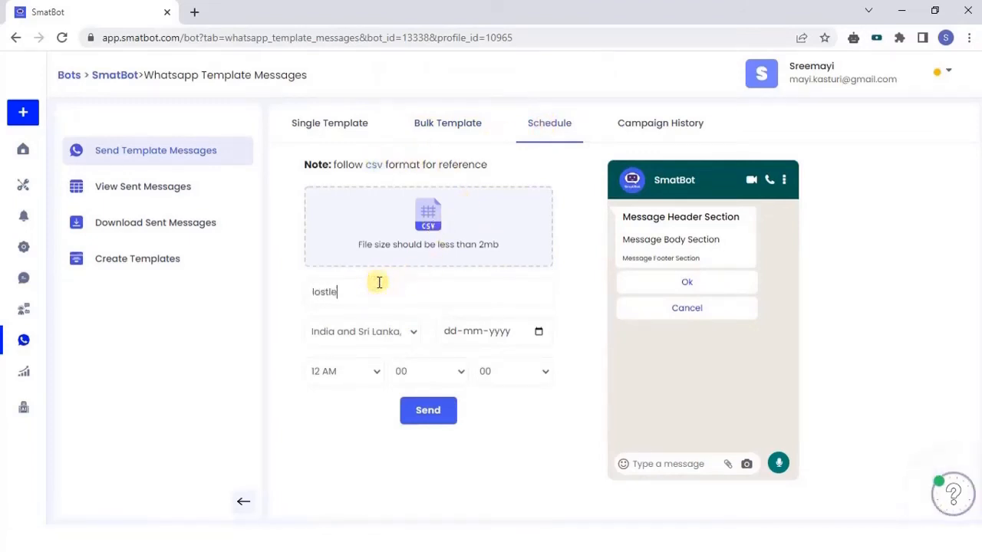
{"action": "left_click", "coordinate": [362, 331]}
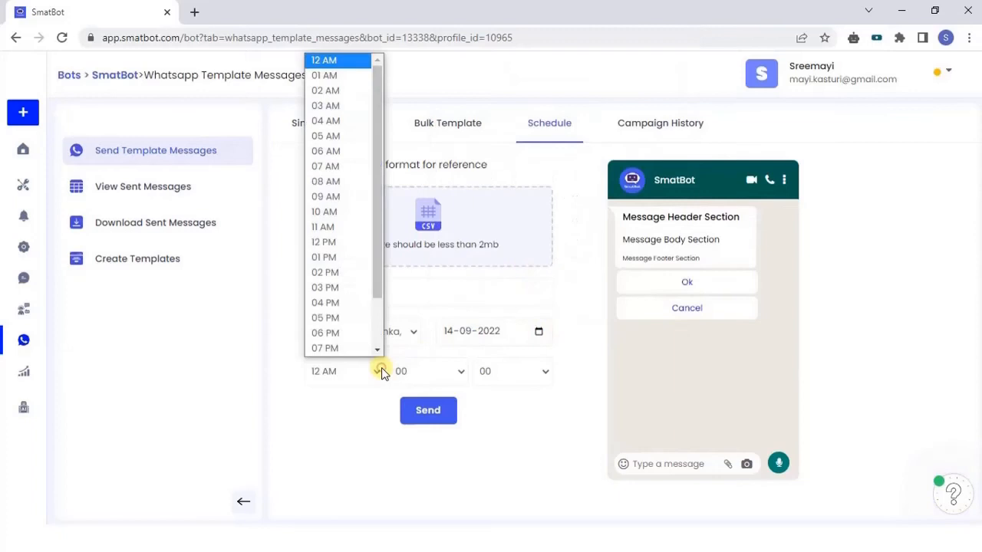
{"action": "left_click", "coordinate": [324, 75]}
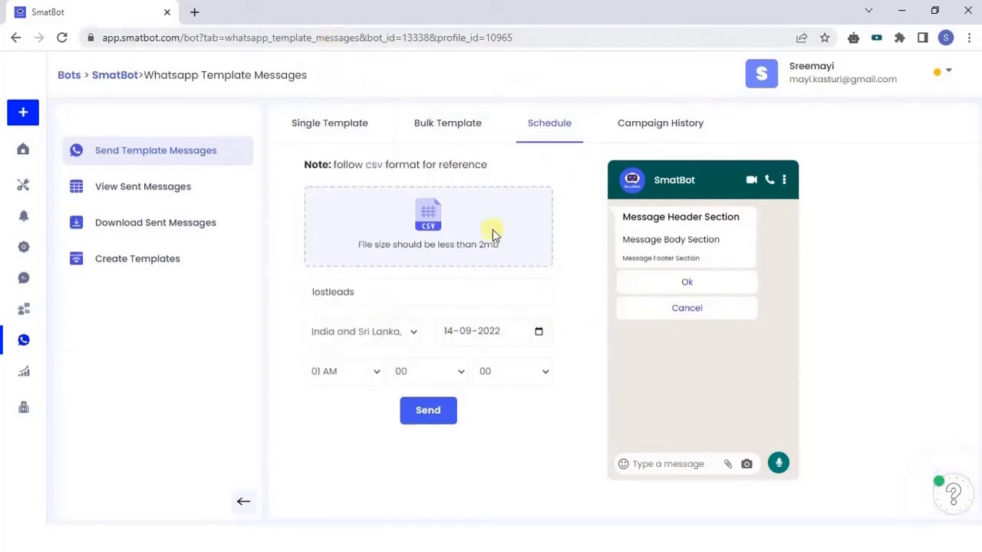
{"action": "left_click", "coordinate": [513, 371]}
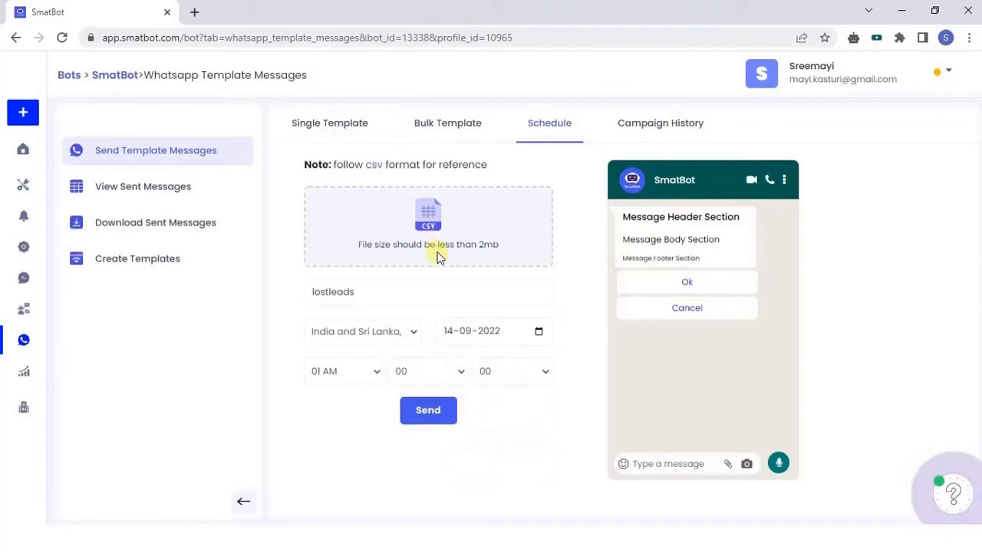
Attach Bulk WhatsApp Template Message.csv, schedule the campaign, and check Campaign History
{"action": "left_click", "coordinate": [426, 225]}
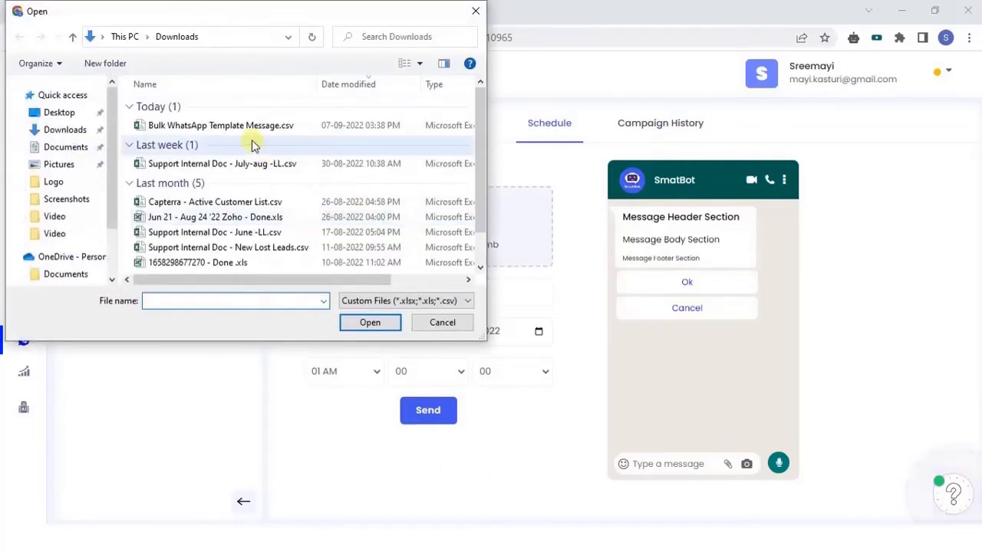
{"action": "left_click", "coordinate": [369, 322]}
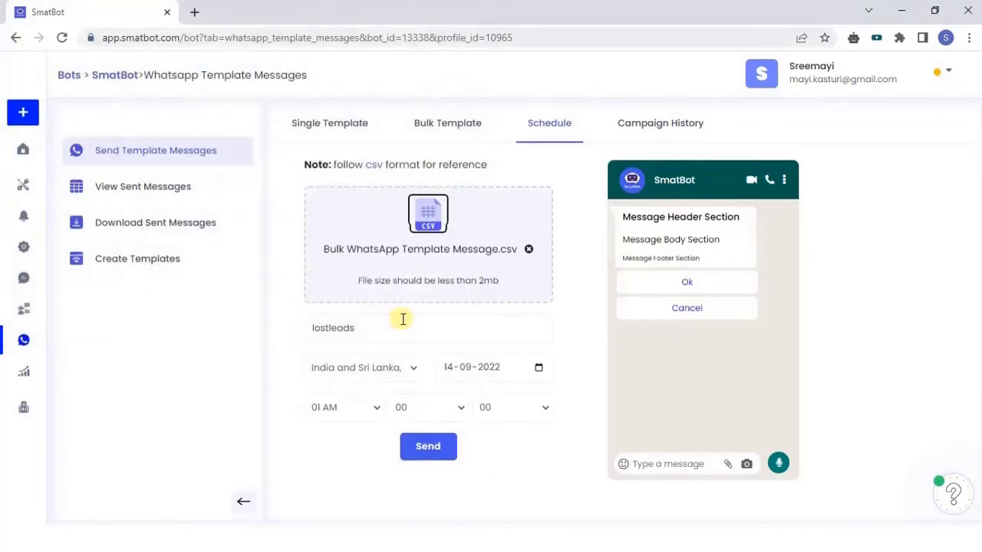
{"action": "left_click", "coordinate": [426, 445]}
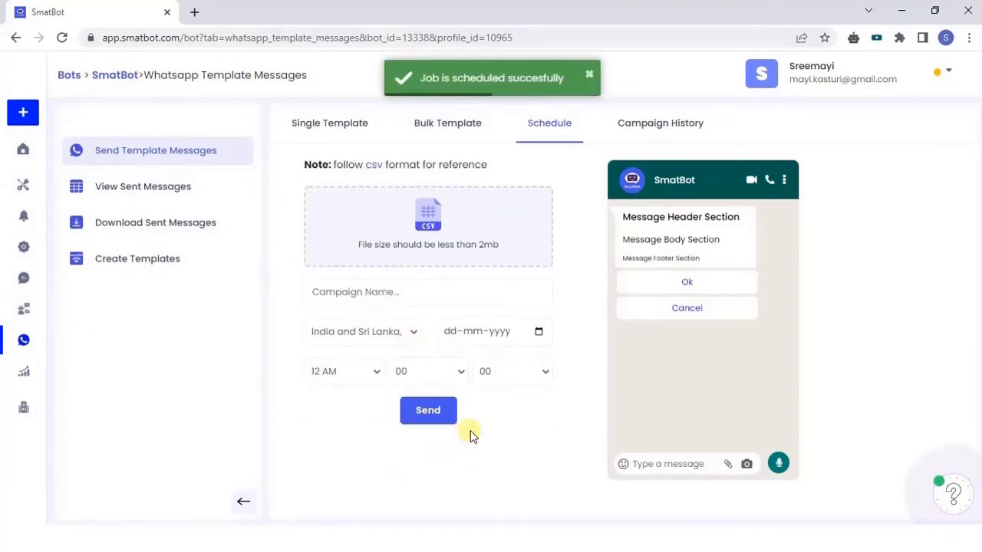
{"action": "left_click", "coordinate": [659, 123]}
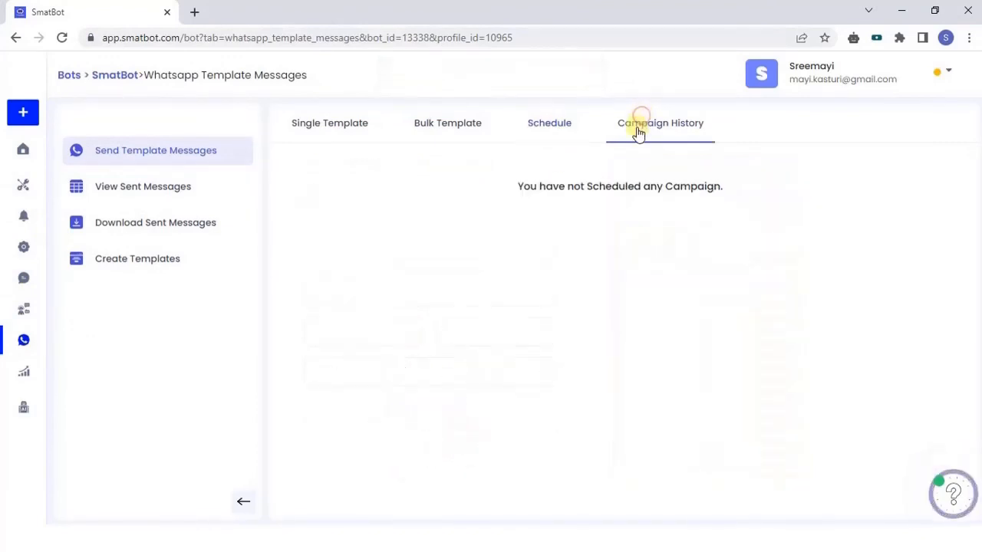
Open the View Sent Messages log with receiver, template, status and response columns
{"action": "left_click", "coordinate": [660, 123]}
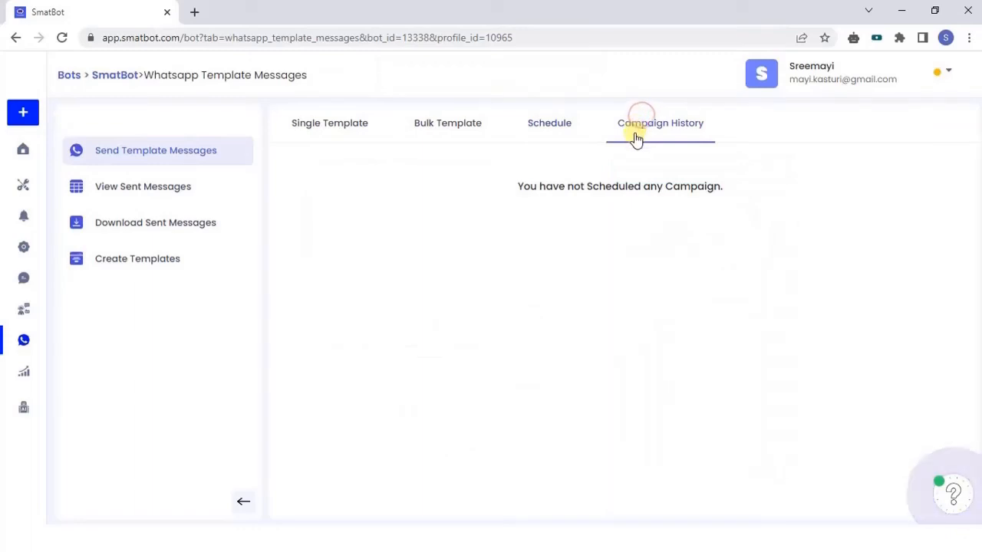
{"action": "left_click", "coordinate": [549, 123]}
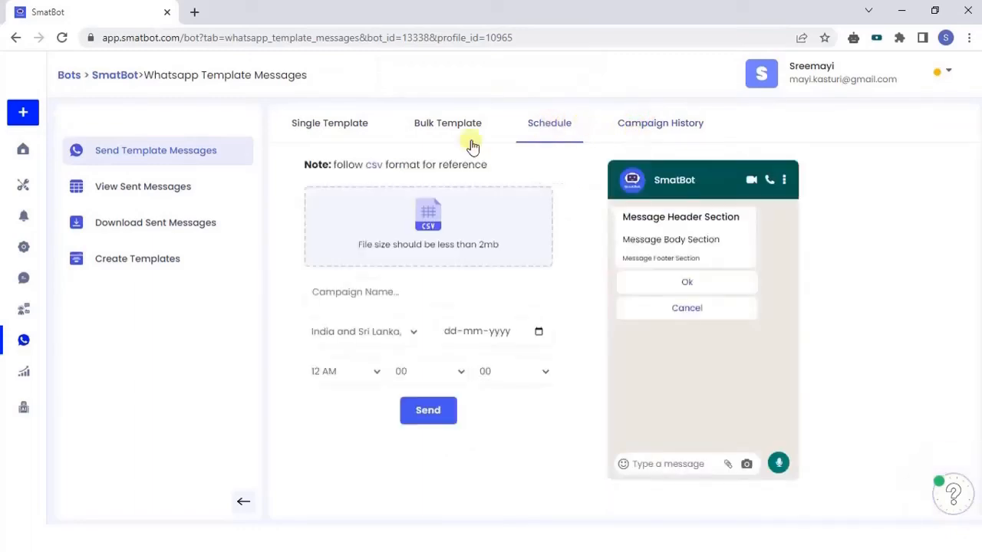
{"action": "left_click", "coordinate": [143, 185]}
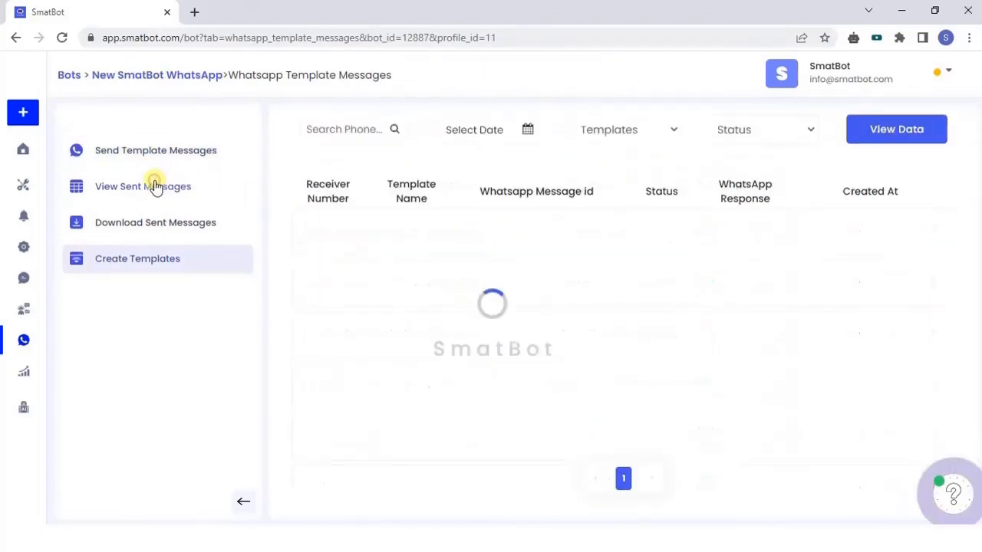
Filter the sent-message log by date and show only Failed messages
{"action": "left_click", "coordinate": [143, 187]}
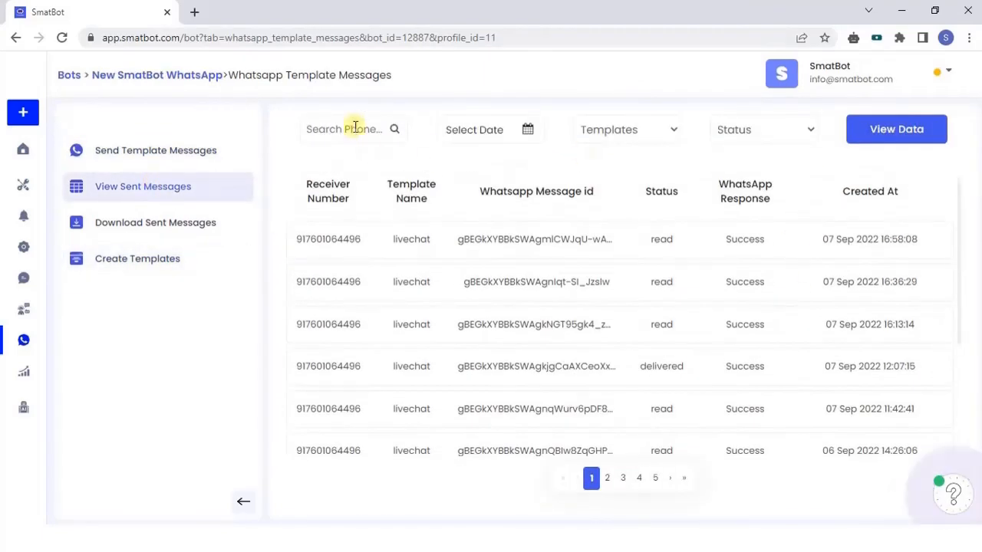
{"action": "left_click", "coordinate": [474, 129]}
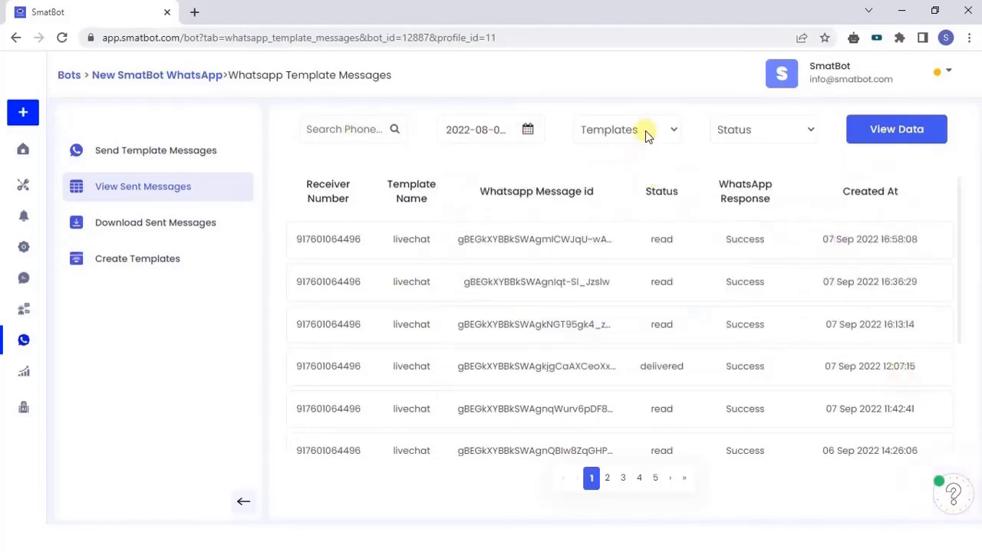
{"action": "left_click", "coordinate": [626, 129]}
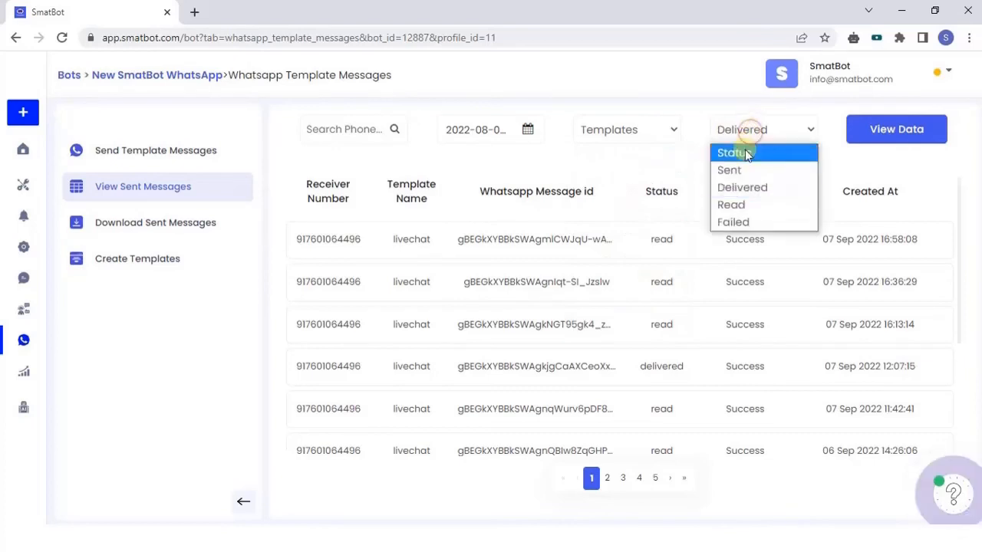
{"action": "left_click", "coordinate": [730, 204]}
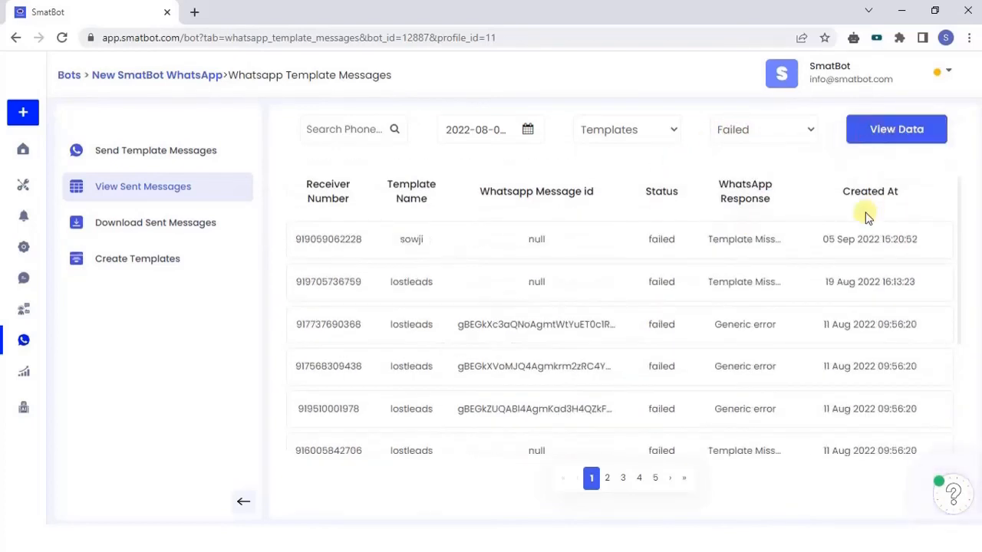
In Download Sent Messages, set the From Date to 01-09-2022 and choose the To Date
{"action": "left_click", "coordinate": [155, 223]}
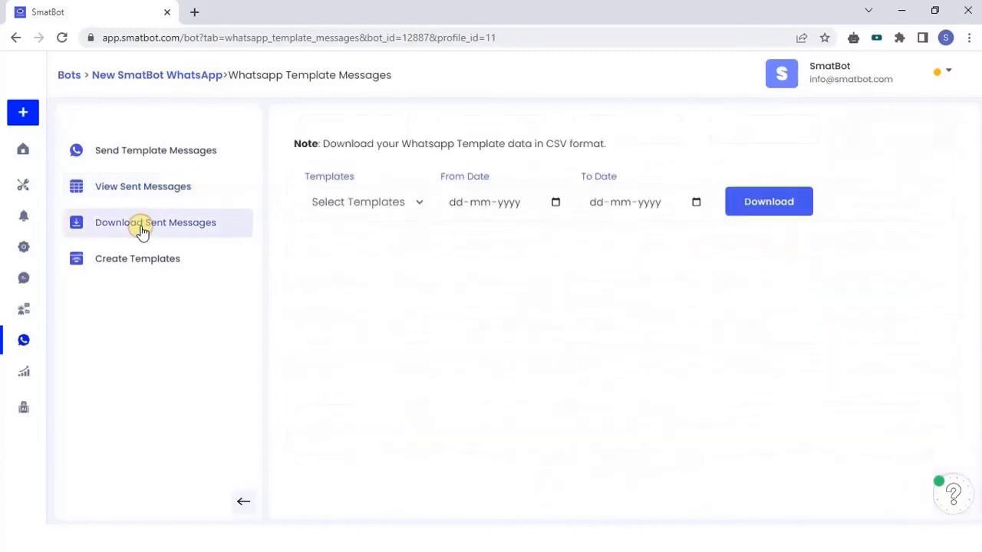
{"action": "left_click", "coordinate": [509, 202]}
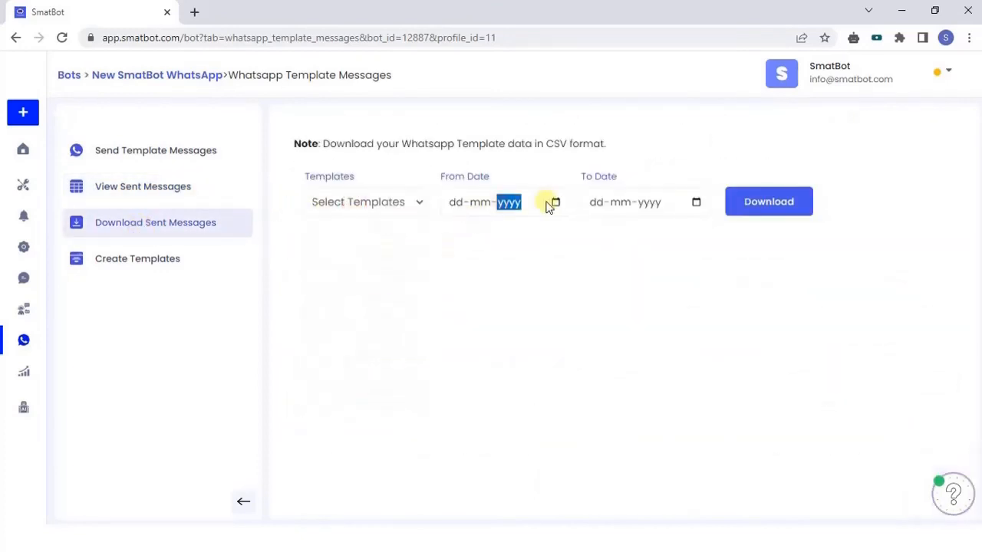
{"action": "left_click", "coordinate": [694, 202]}
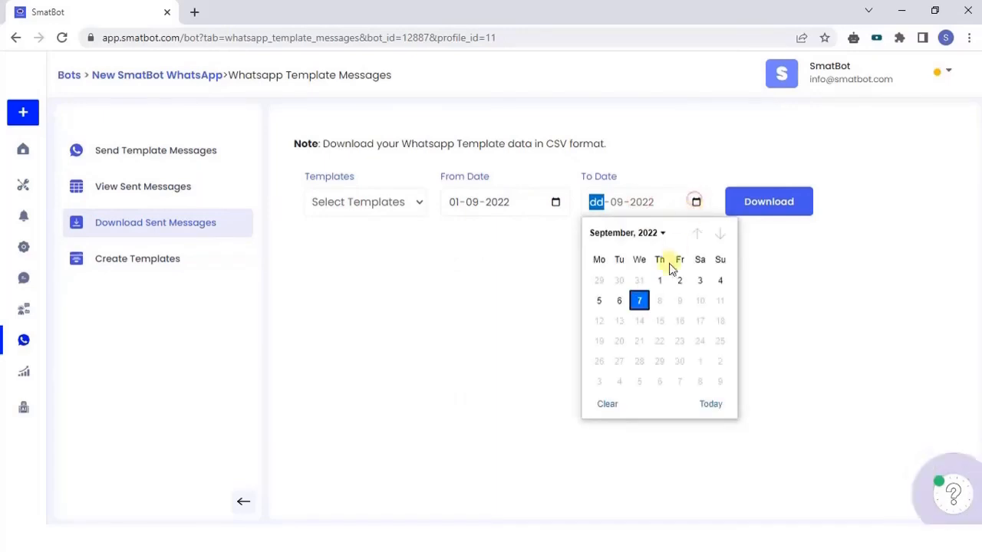